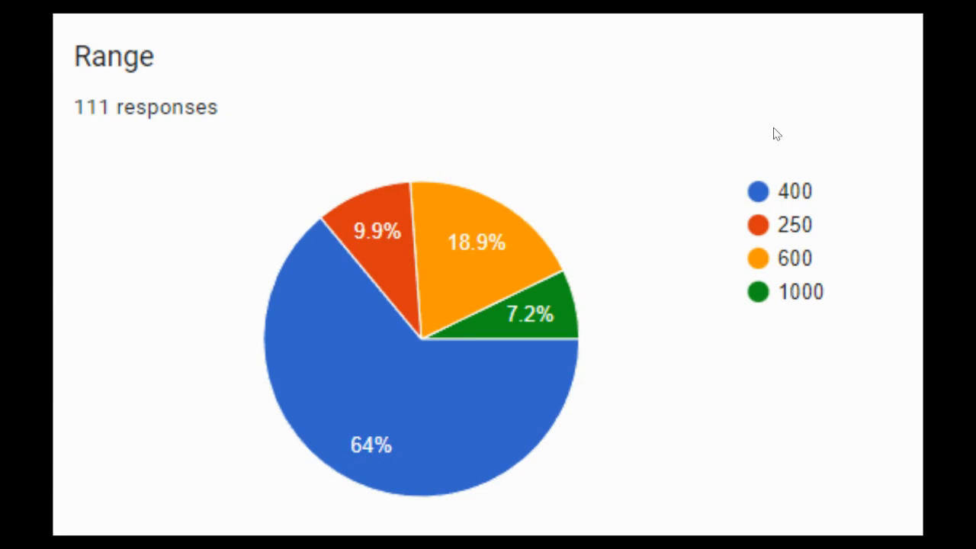
mouse_move(835, 177)
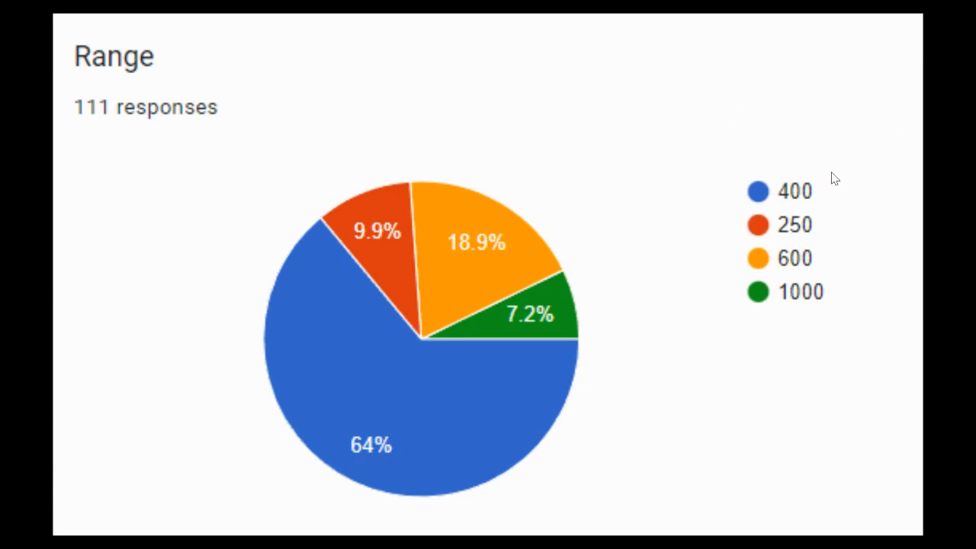
mouse_move(808, 169)
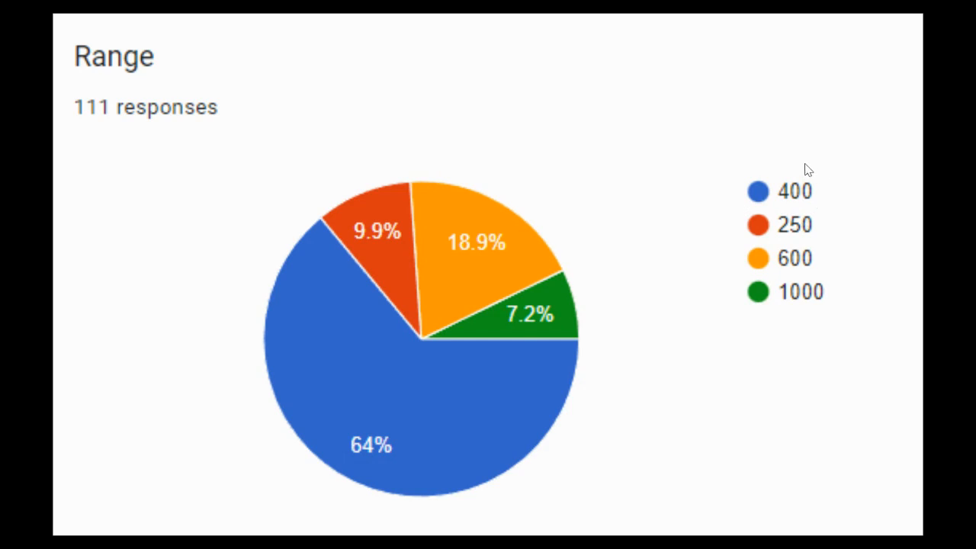
mouse_move(821, 206)
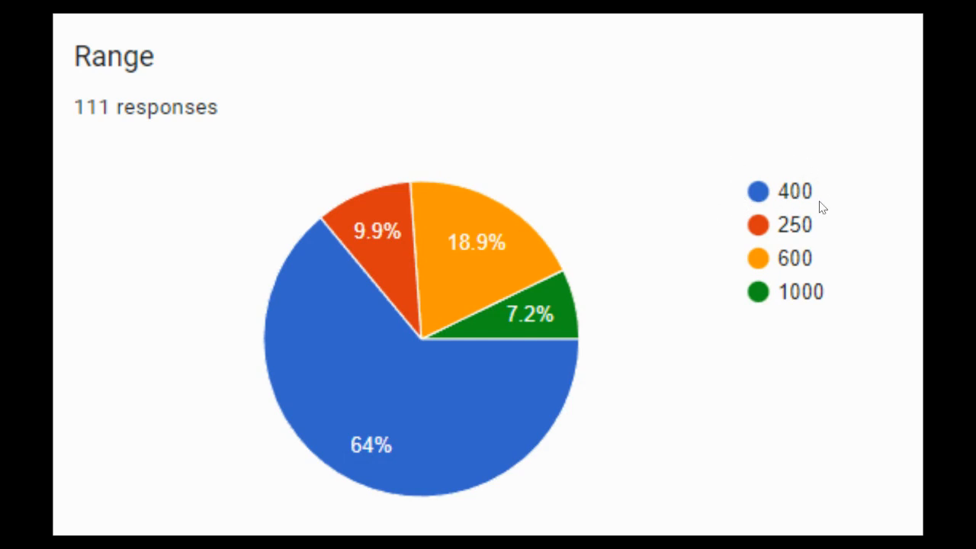
mouse_move(551, 363)
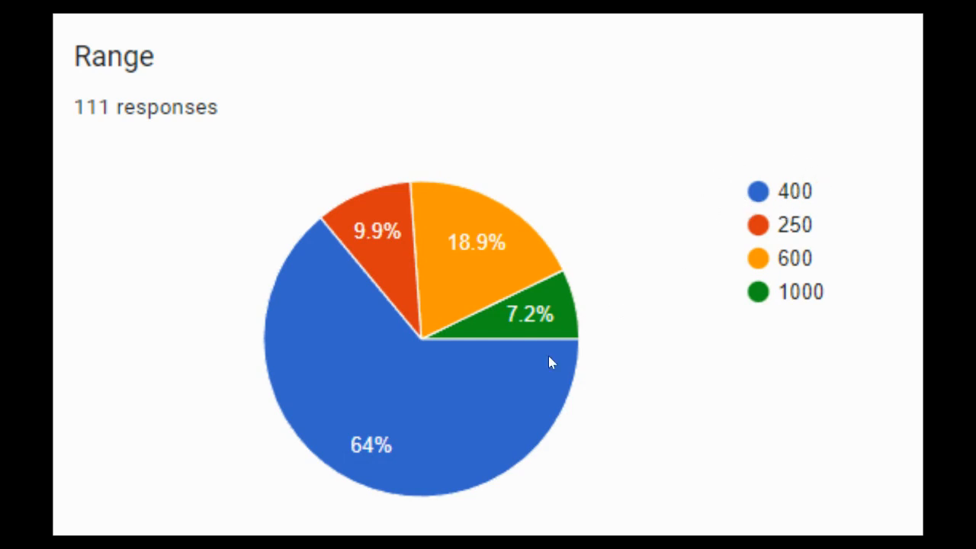
mouse_move(425, 334)
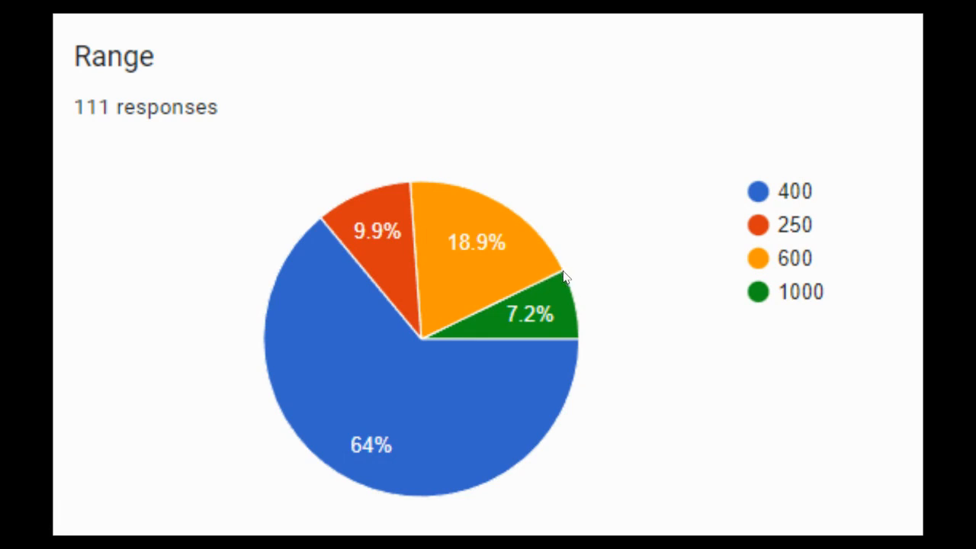
mouse_move(810, 191)
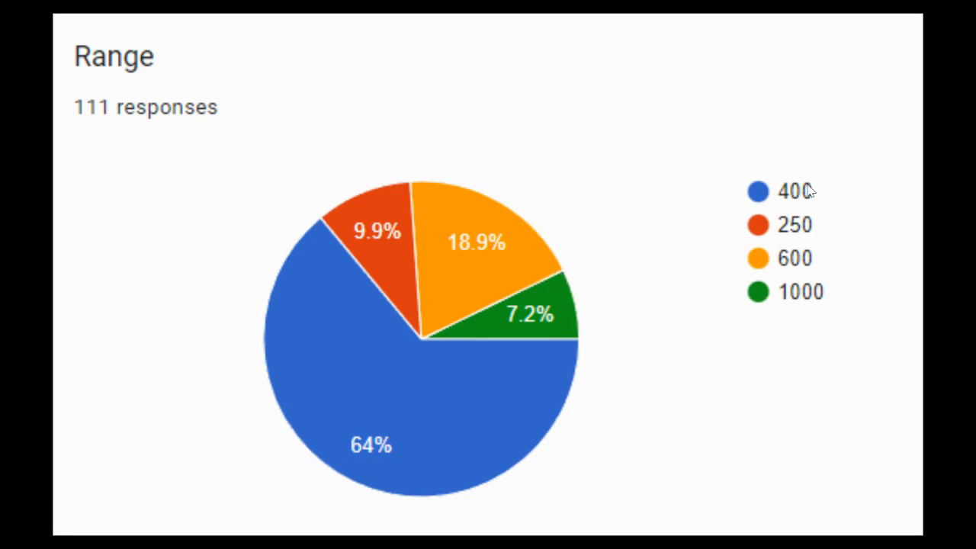
mouse_move(415, 340)
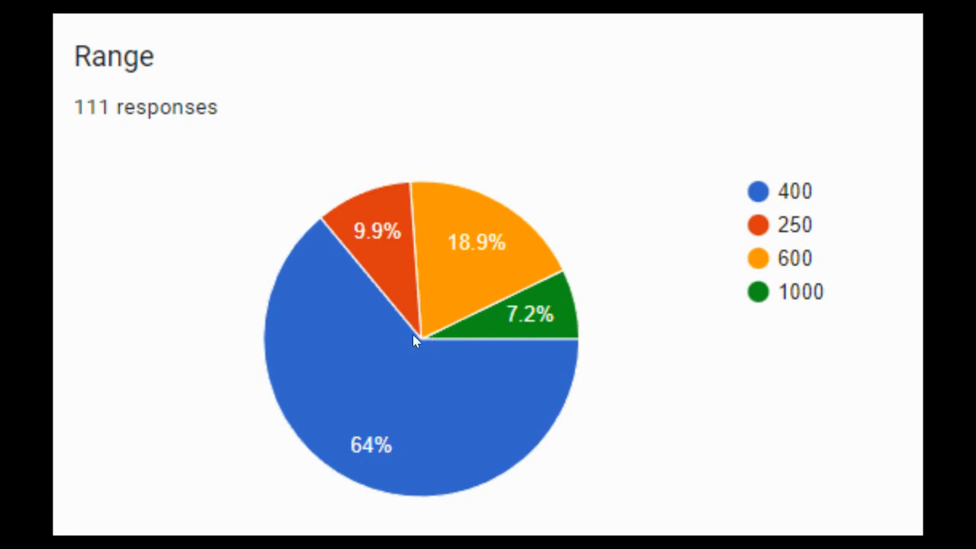
mouse_move(424, 345)
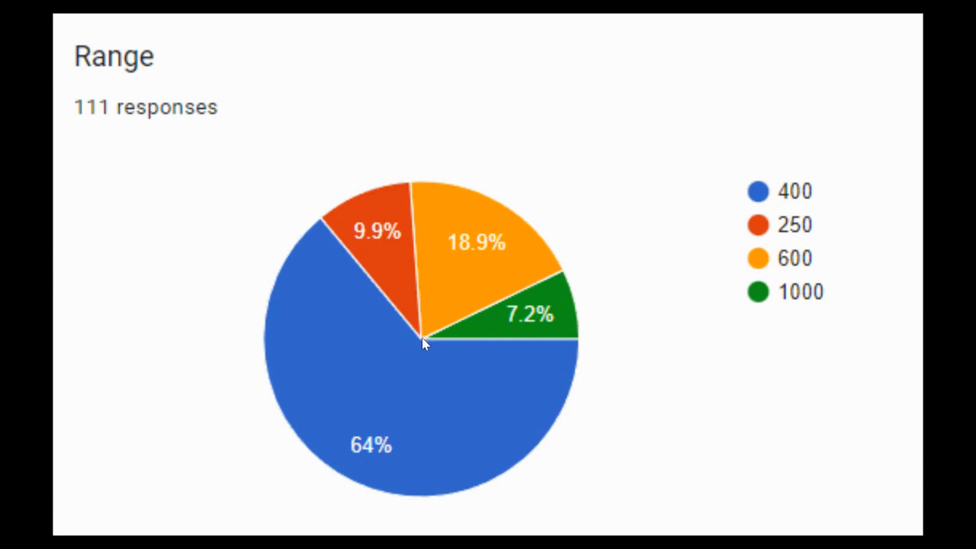
mouse_move(415, 289)
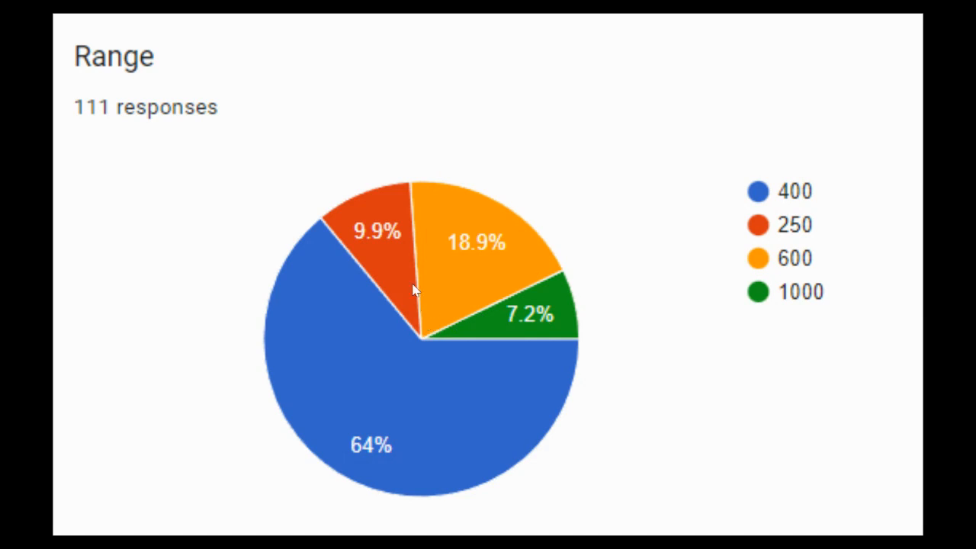
mouse_move(532, 460)
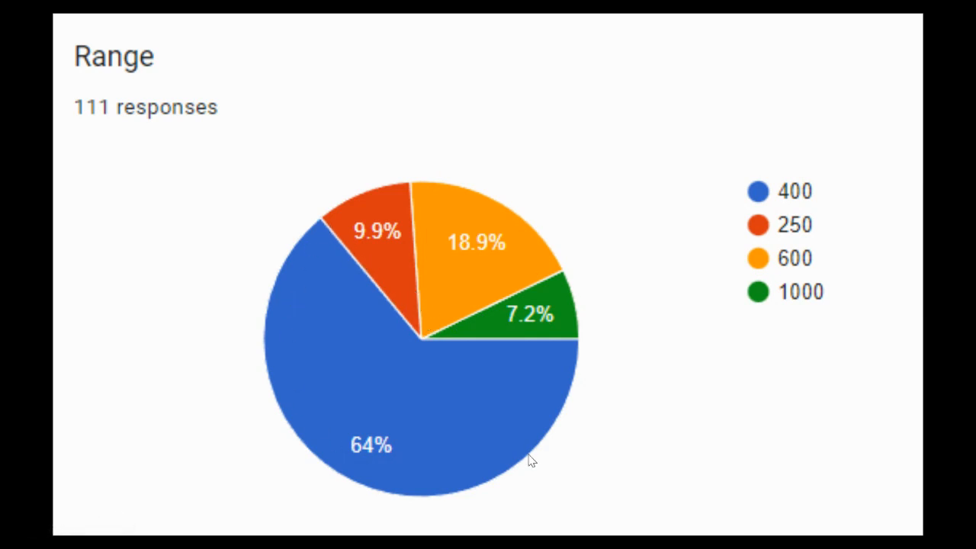
mouse_move(452, 343)
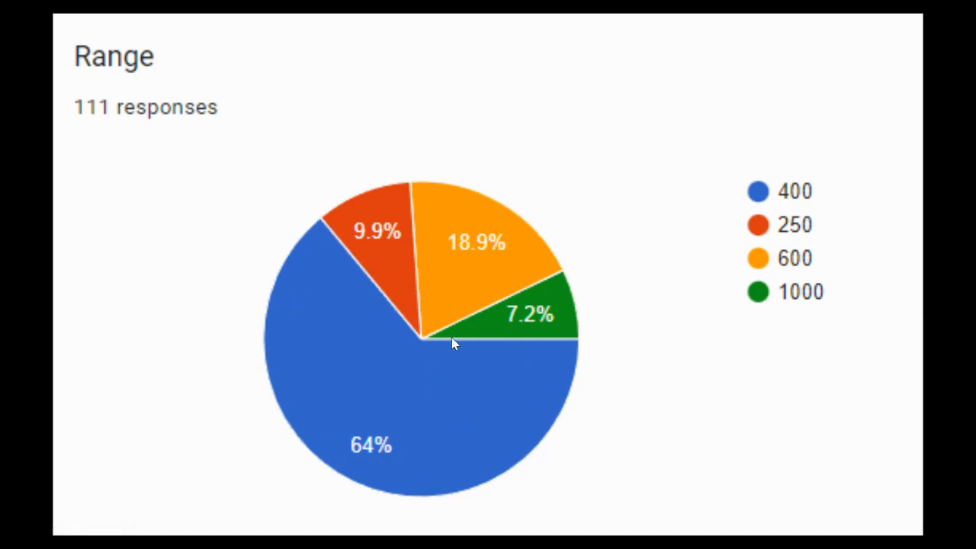
mouse_move(451, 371)
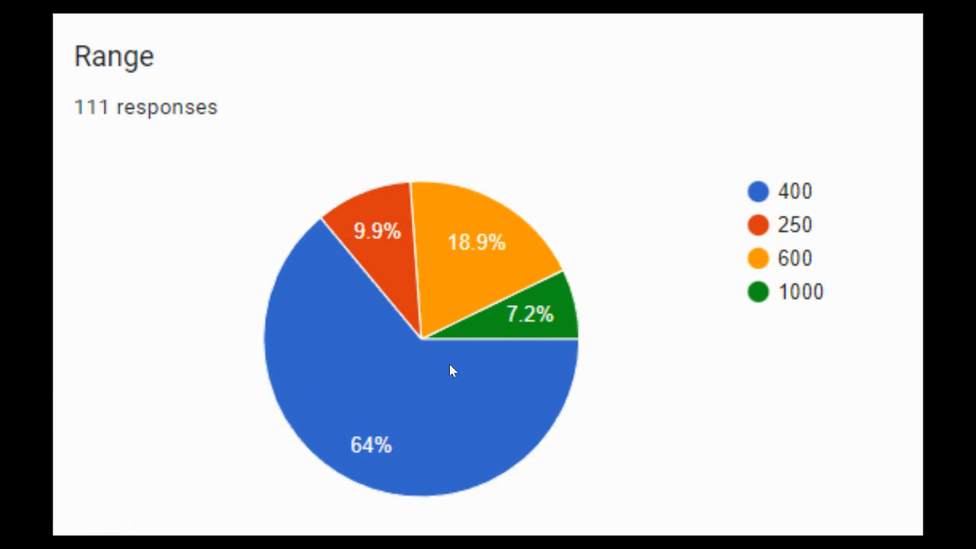
mouse_move(576, 444)
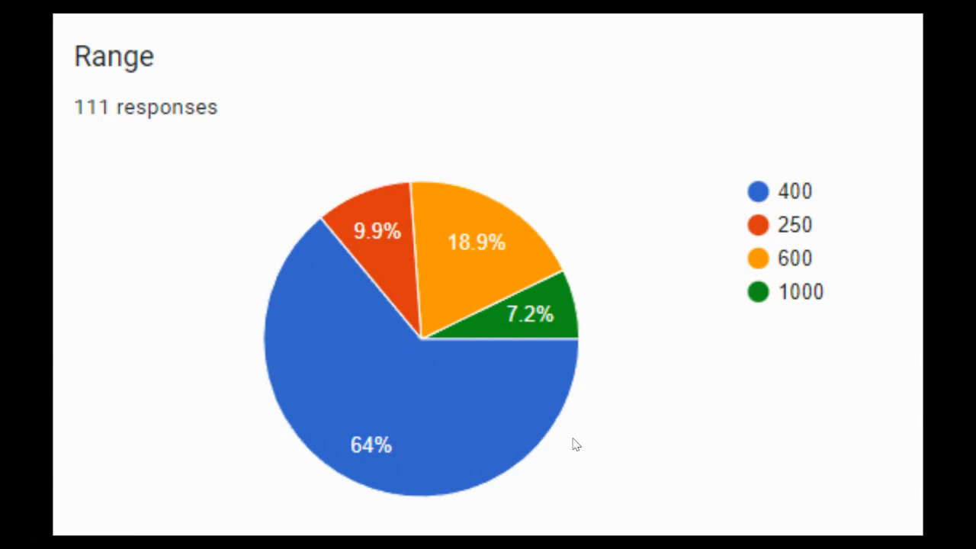
mouse_move(394, 331)
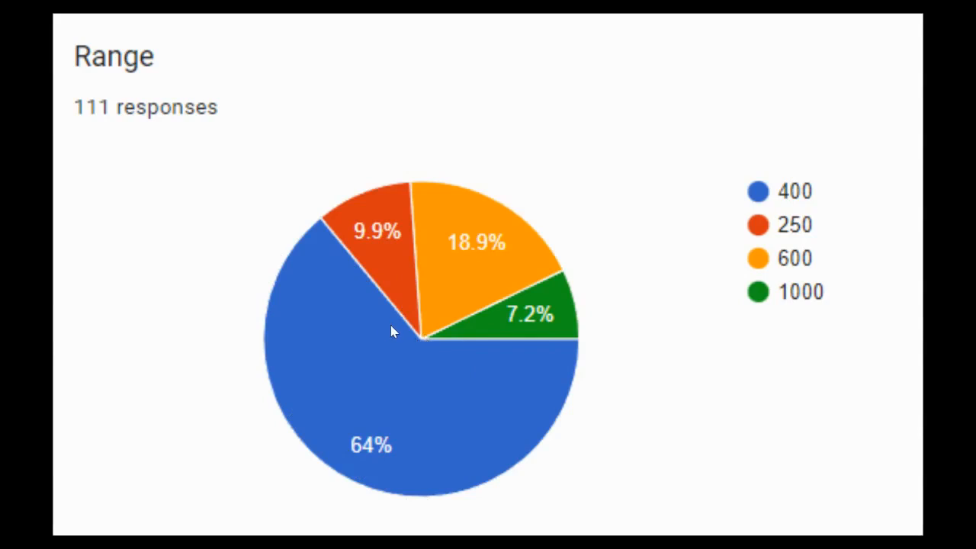
mouse_move(271, 291)
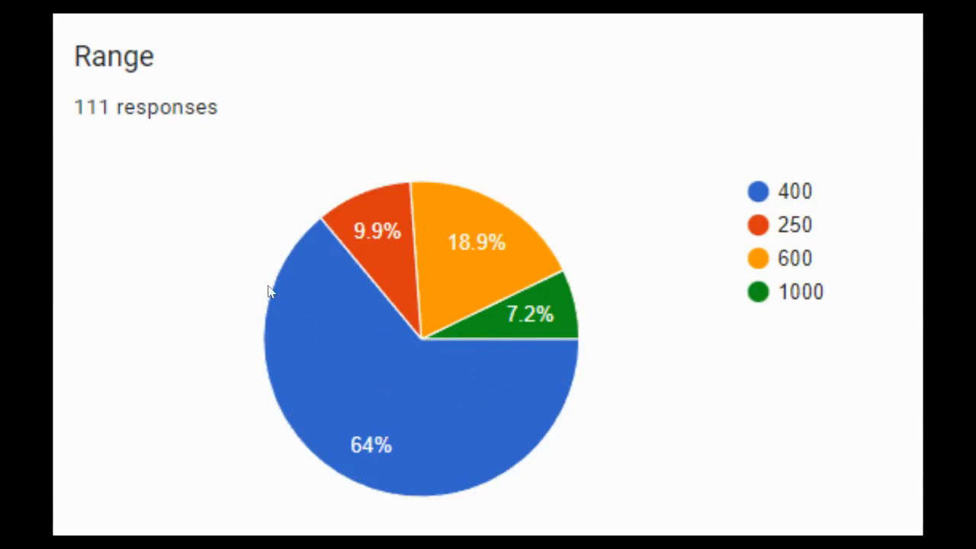
mouse_move(328, 218)
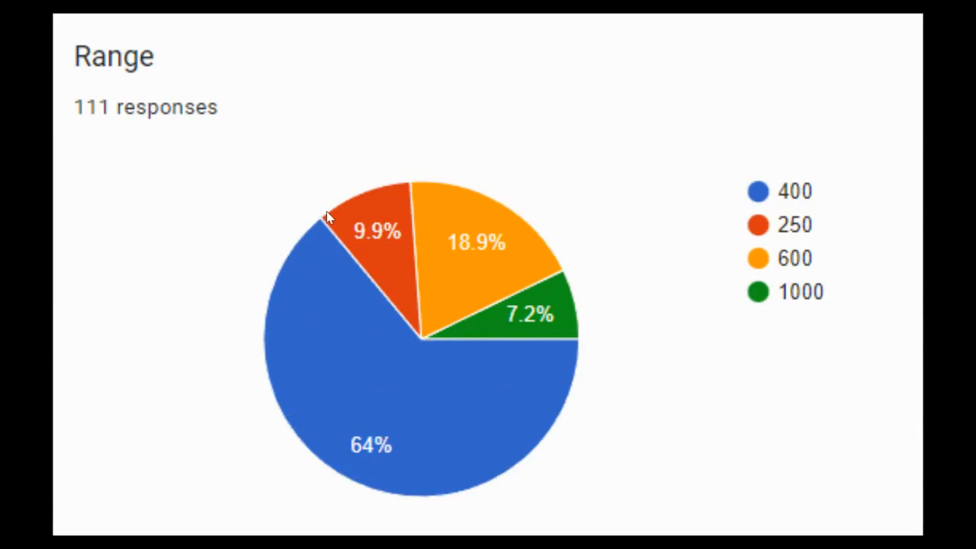
mouse_move(284, 335)
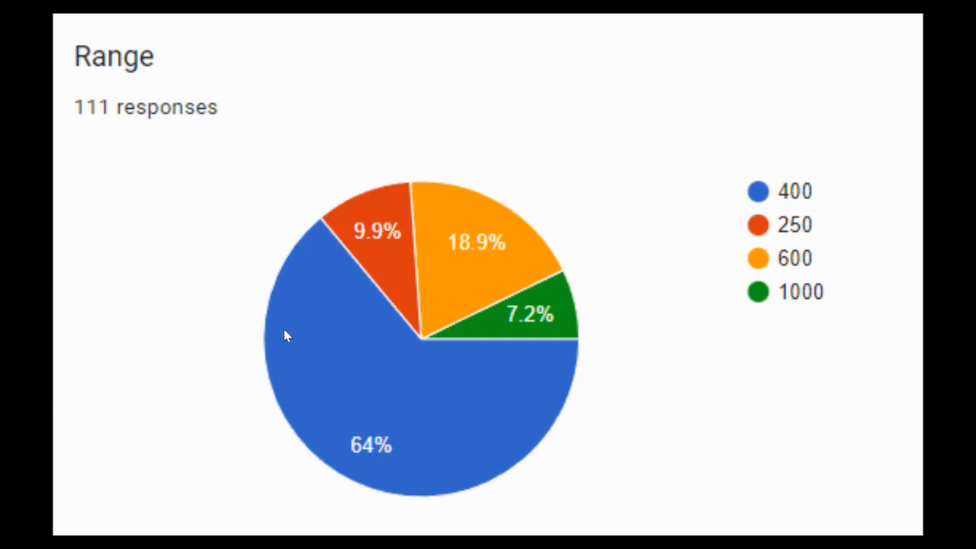
mouse_move(560, 365)
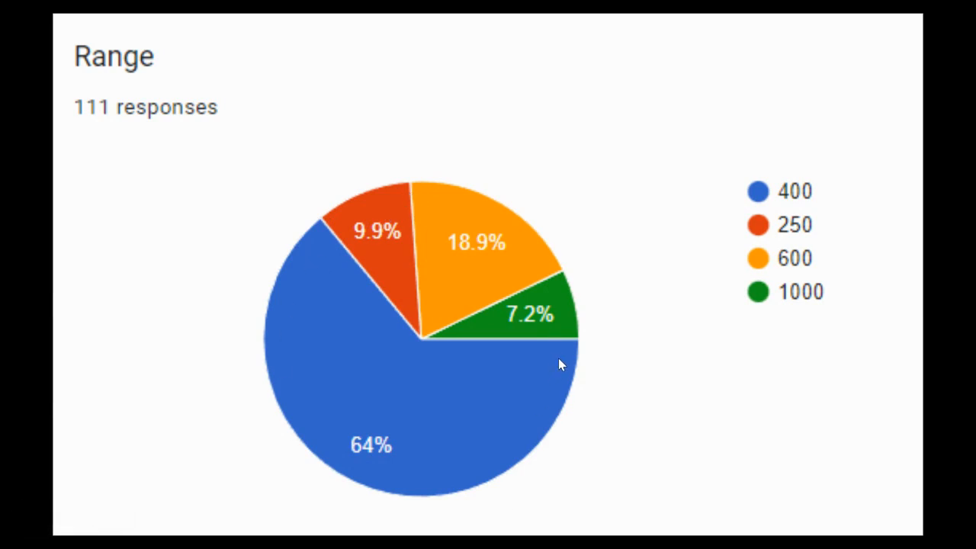
mouse_move(400, 215)
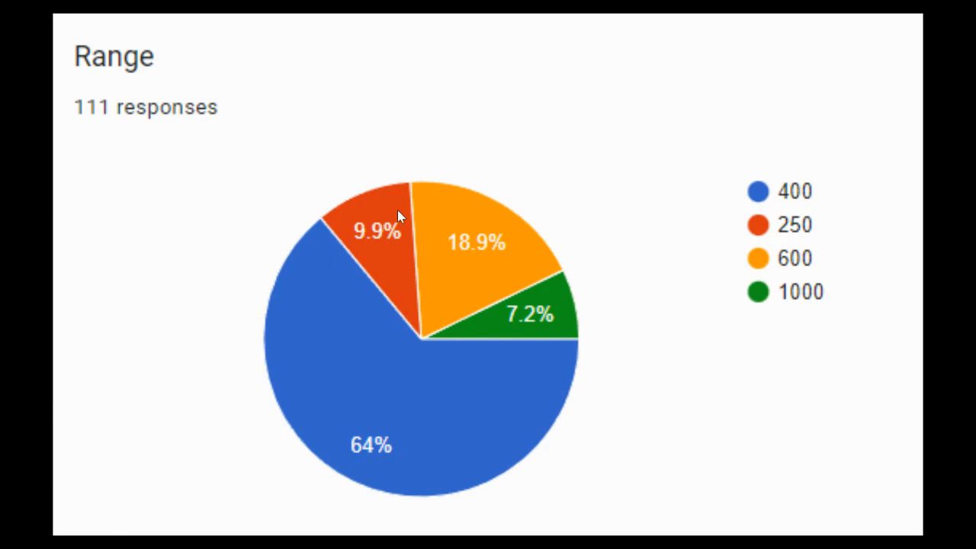
mouse_move(404, 233)
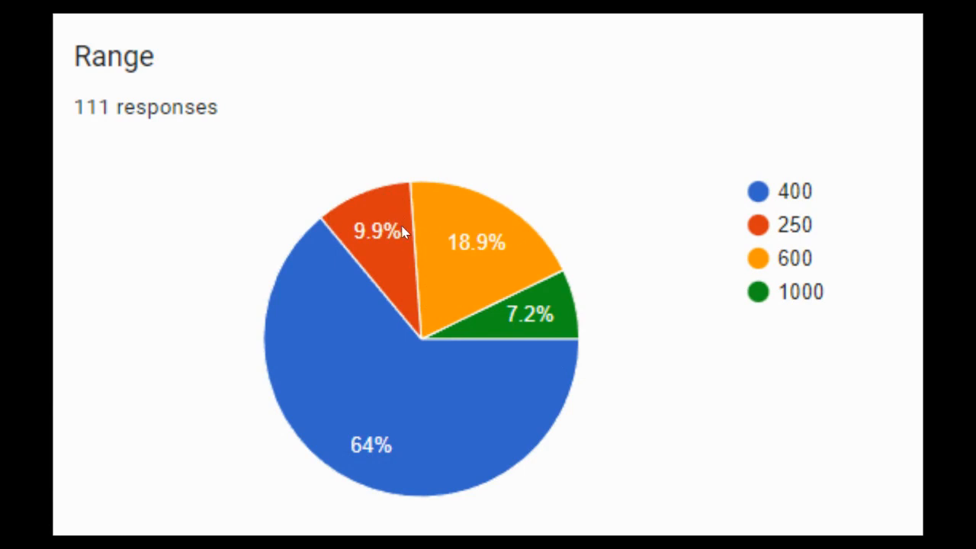
mouse_move(408, 238)
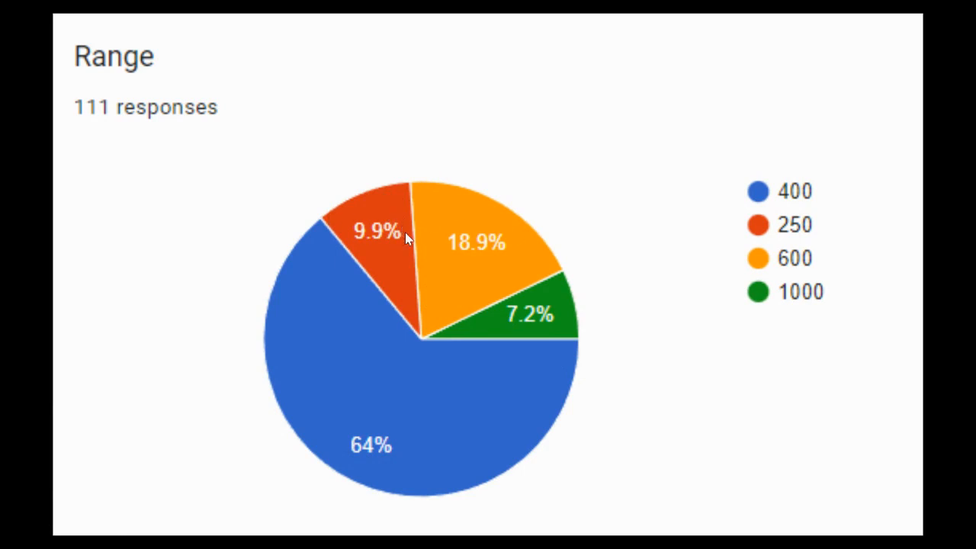
mouse_move(376, 323)
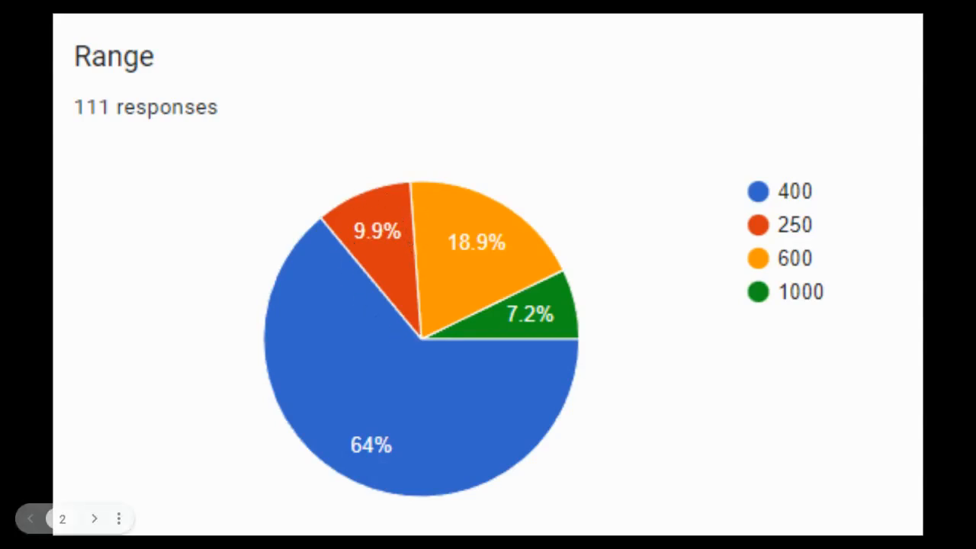
mouse_move(411, 250)
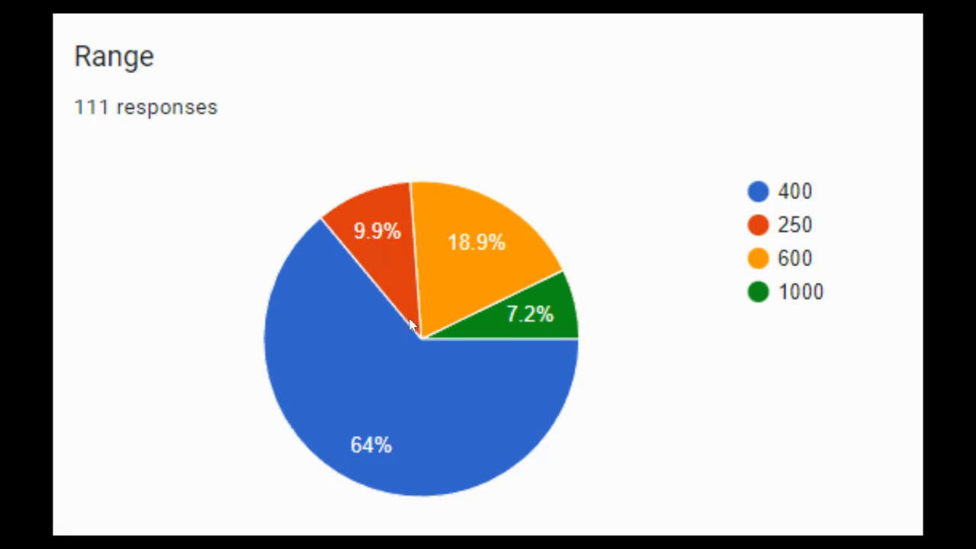
mouse_move(442, 337)
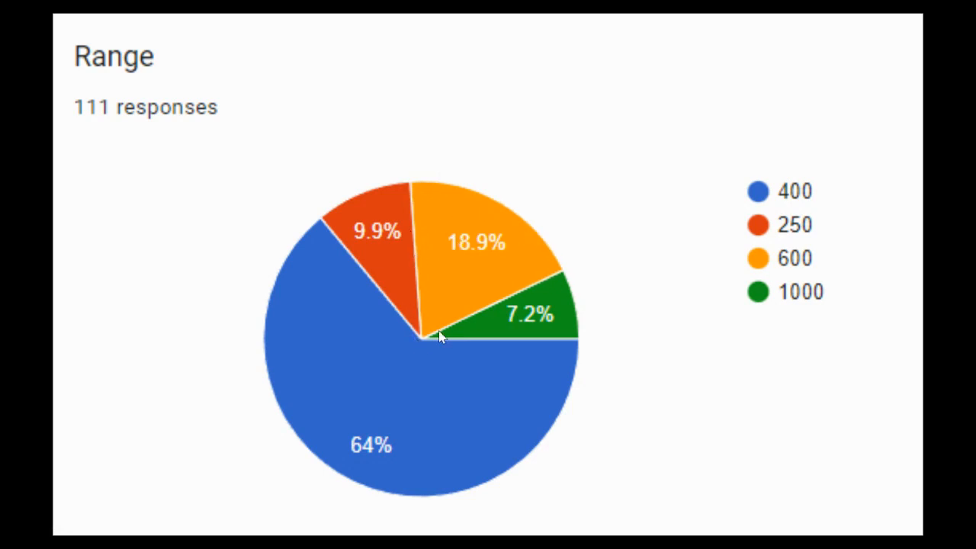
mouse_move(572, 297)
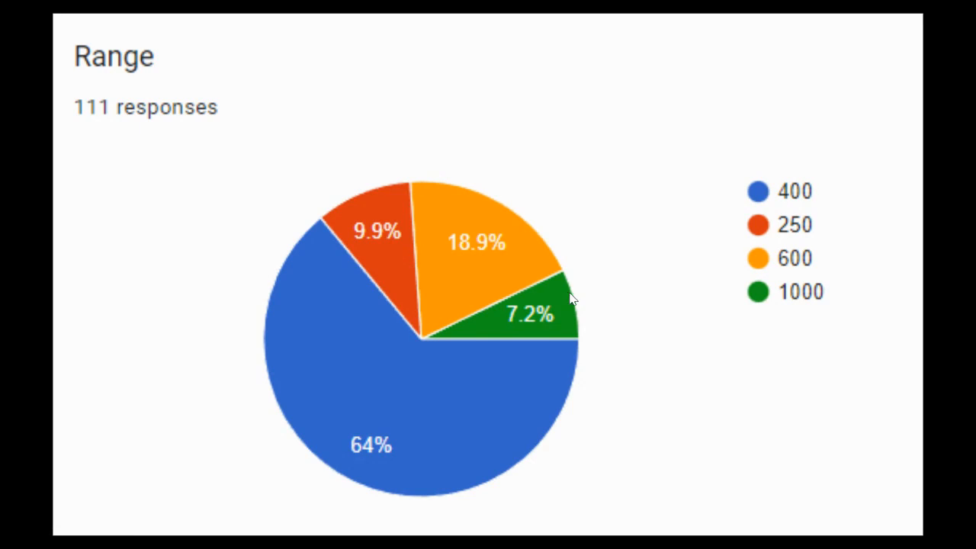
mouse_move(572, 288)
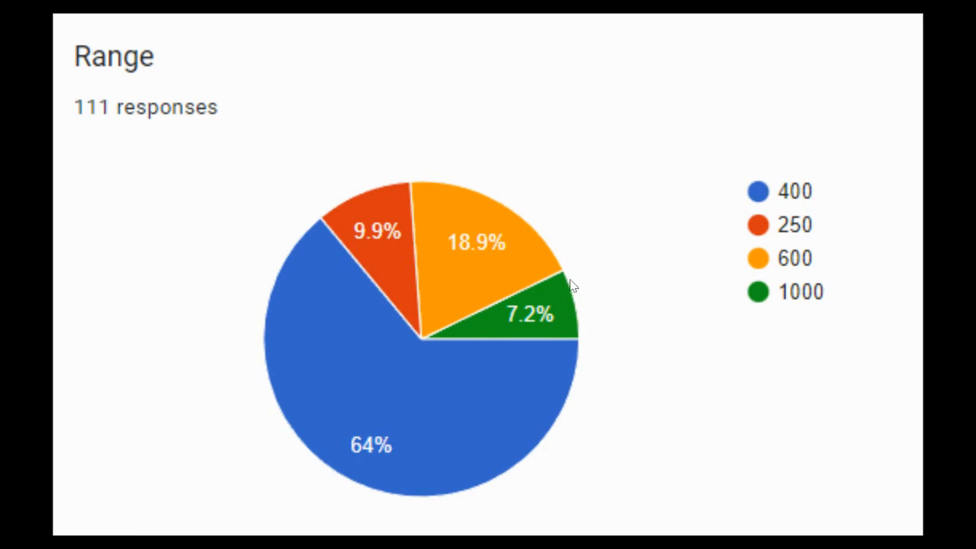
mouse_move(565, 278)
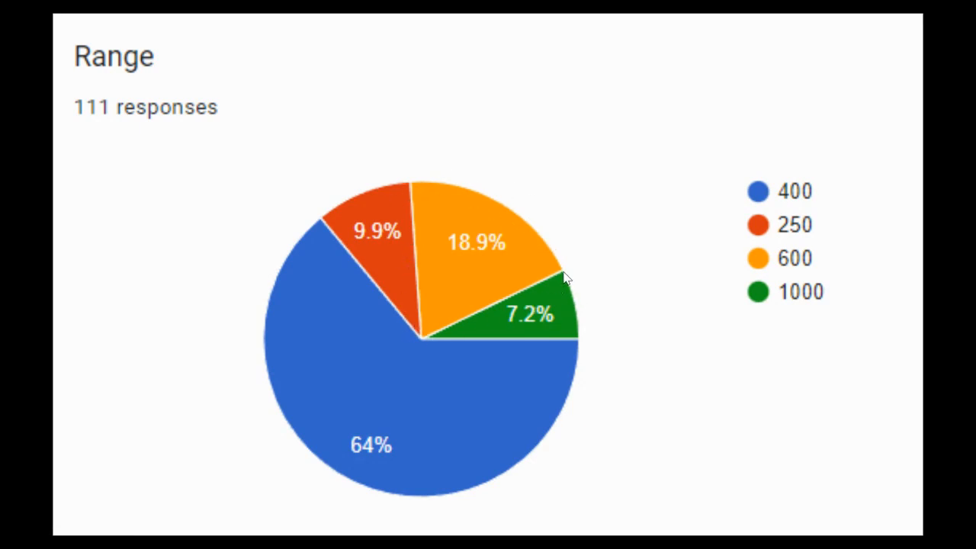
mouse_move(628, 305)
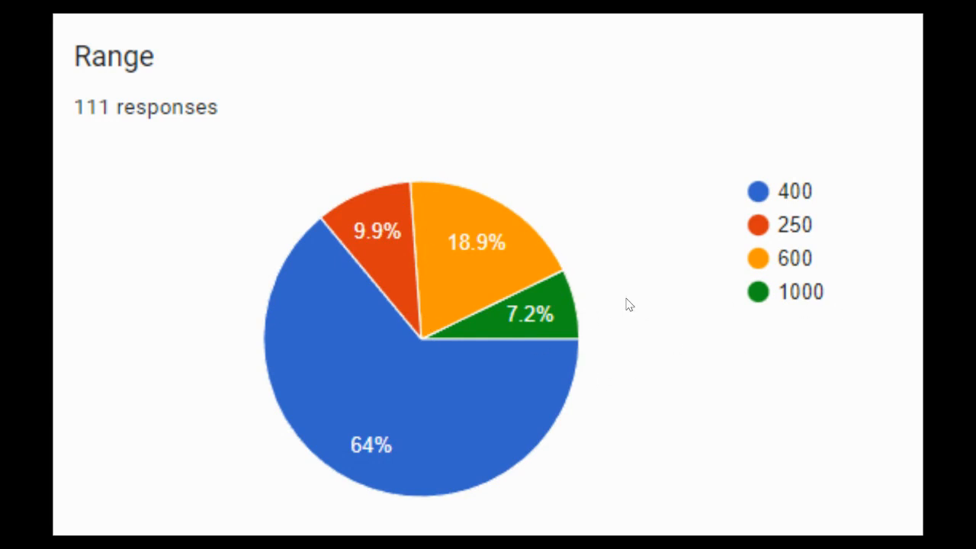
mouse_move(503, 299)
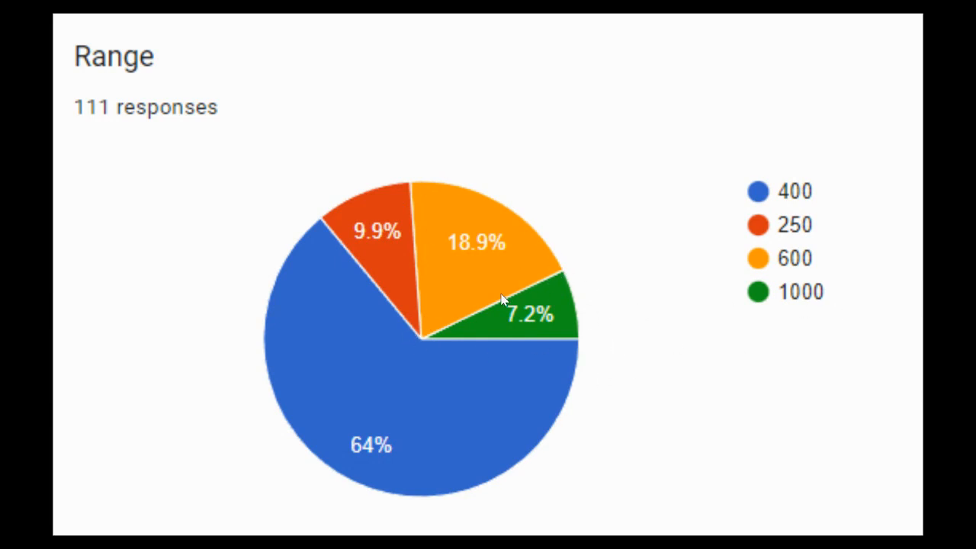
mouse_move(621, 301)
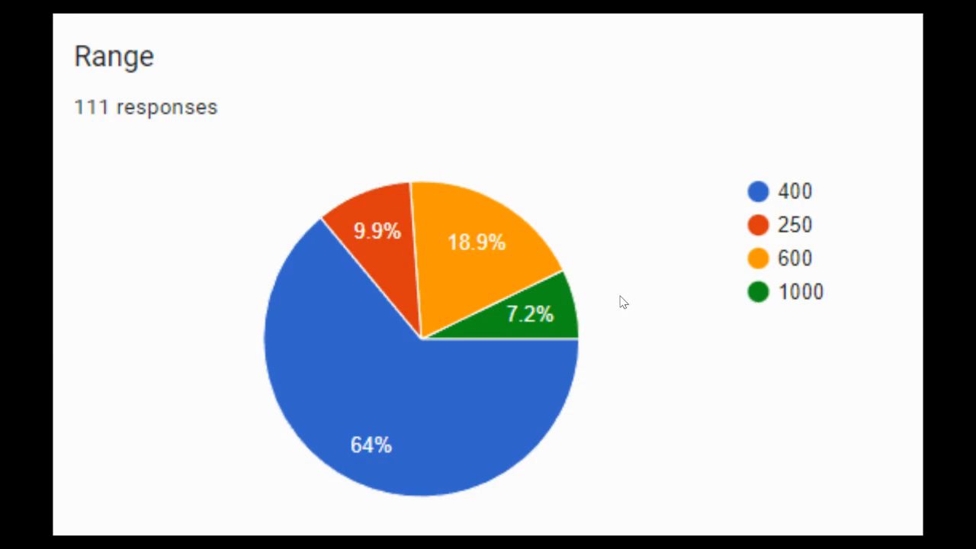
mouse_move(560, 283)
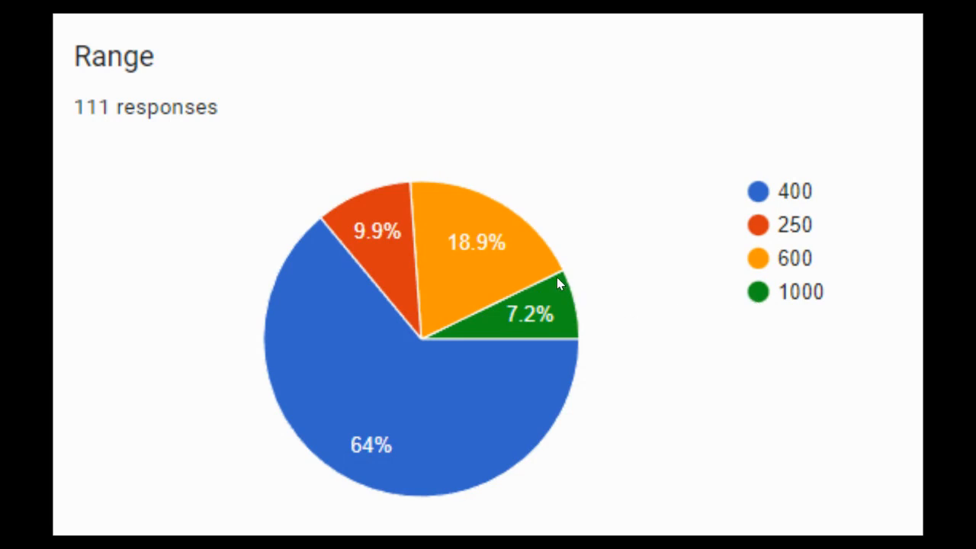
mouse_move(683, 292)
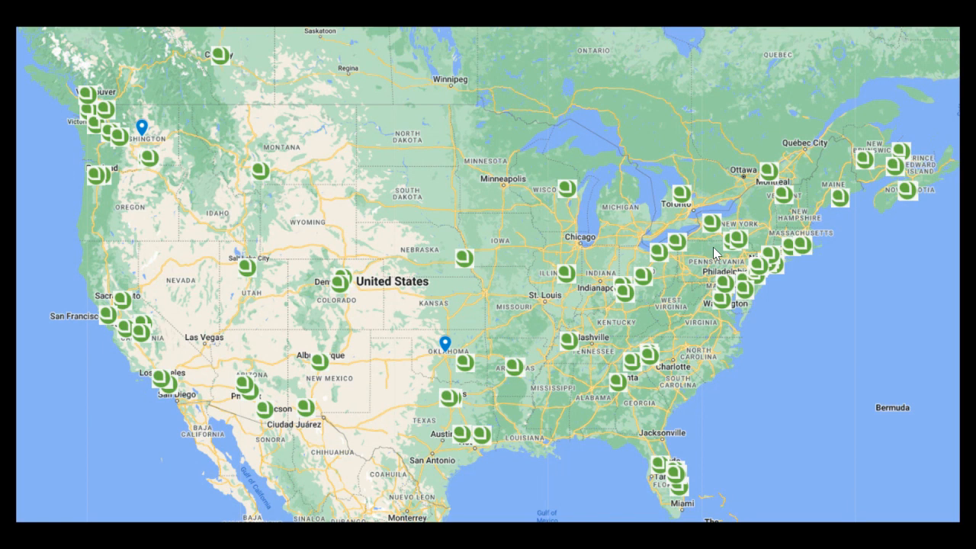
mouse_move(241, 173)
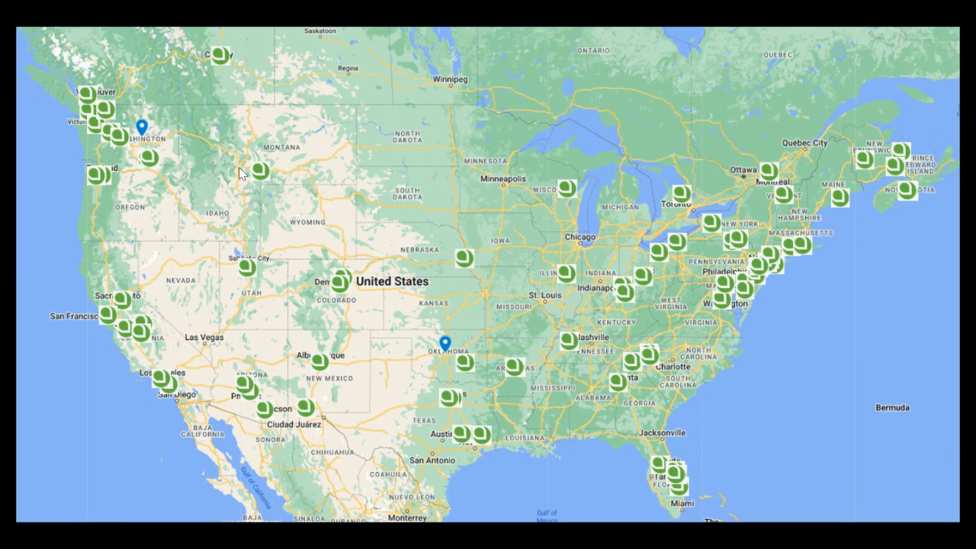
mouse_move(145, 157)
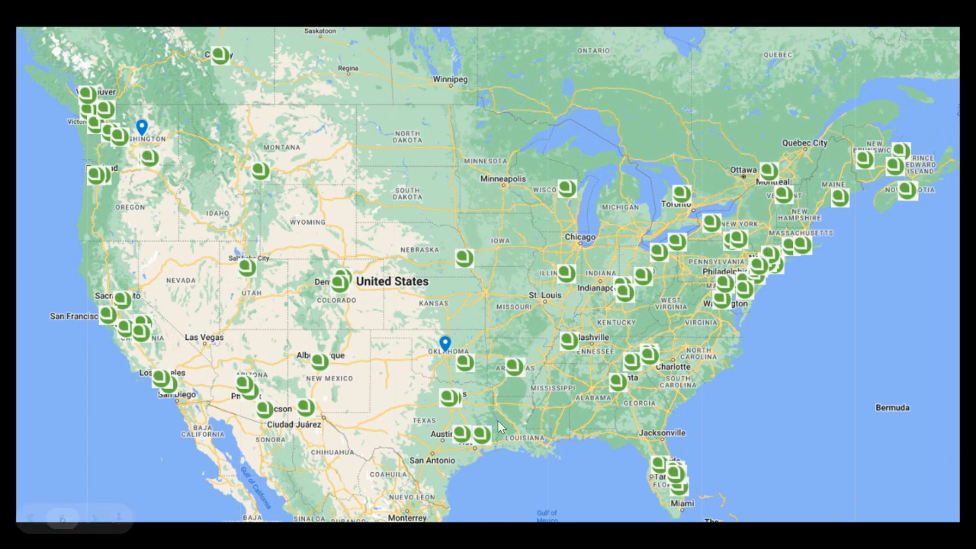
mouse_move(149, 250)
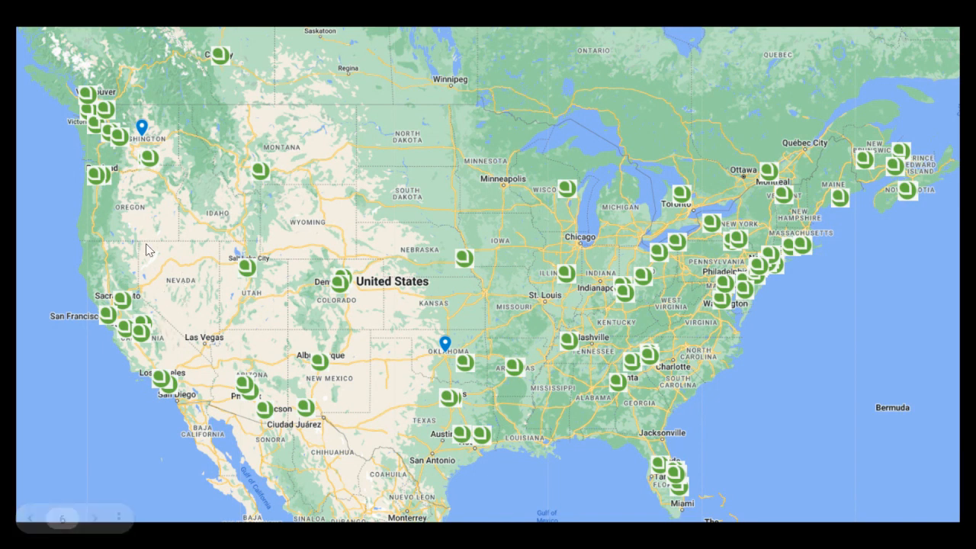
mouse_move(728, 312)
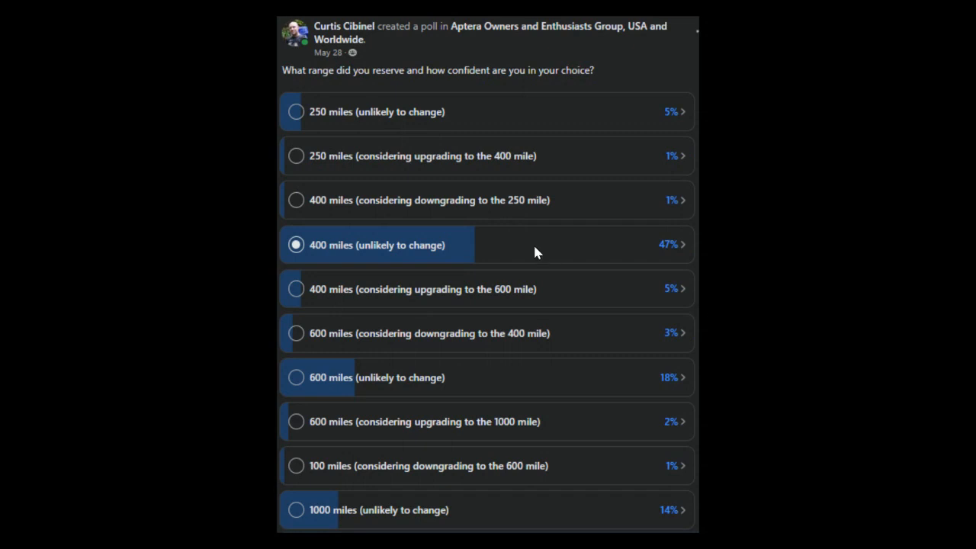
mouse_move(337, 60)
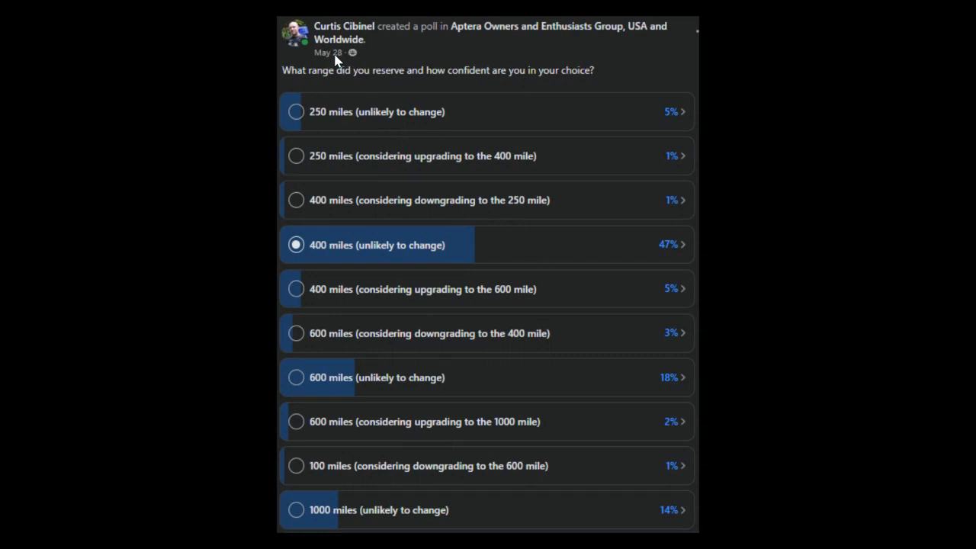
mouse_move(648, 306)
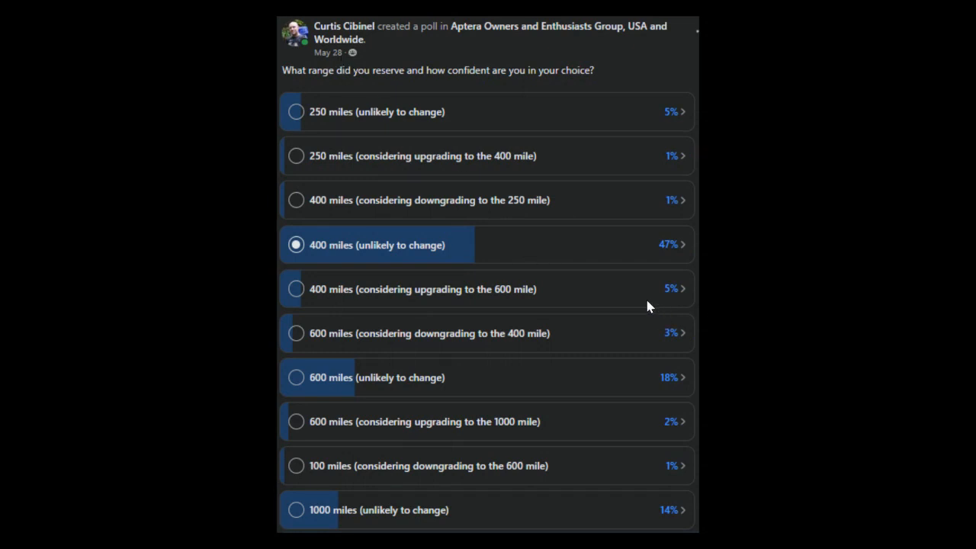
mouse_move(667, 318)
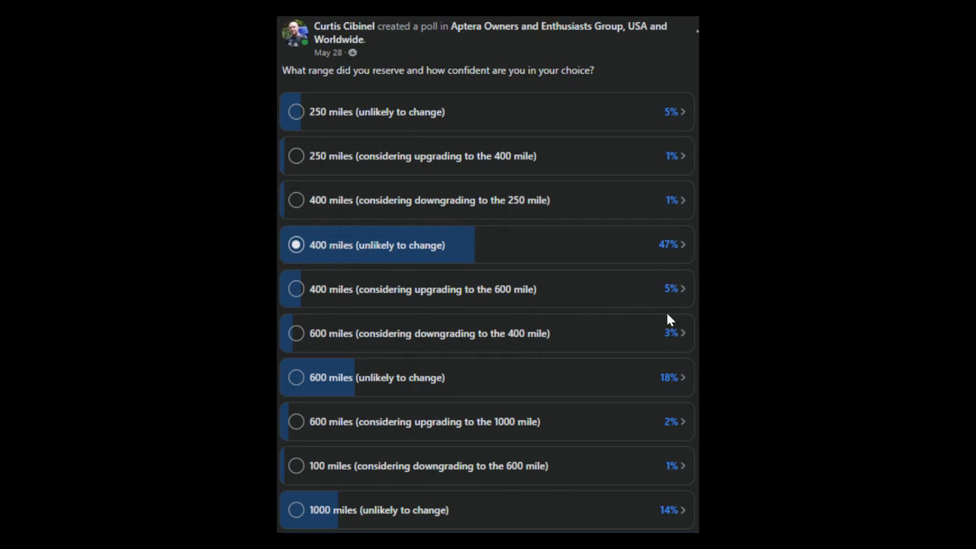
mouse_move(697, 339)
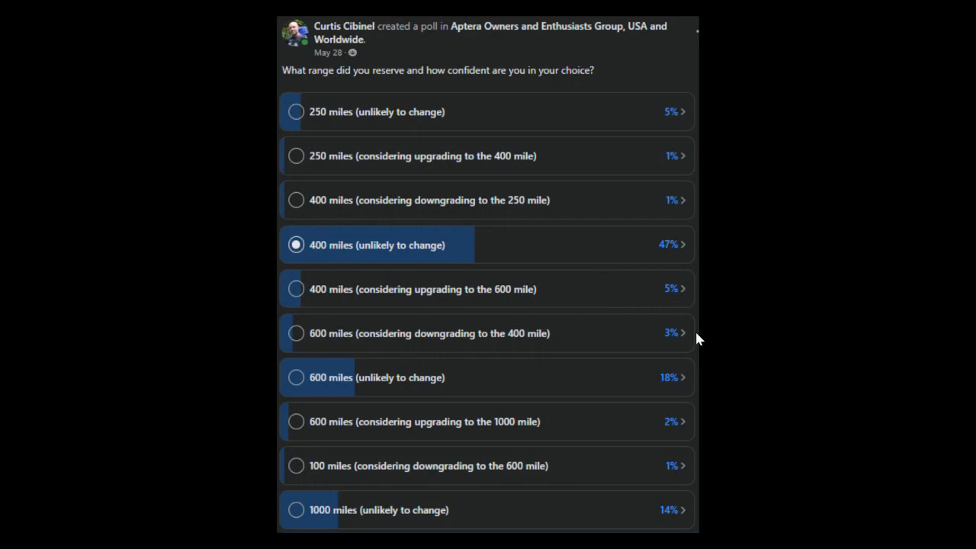
mouse_move(670, 348)
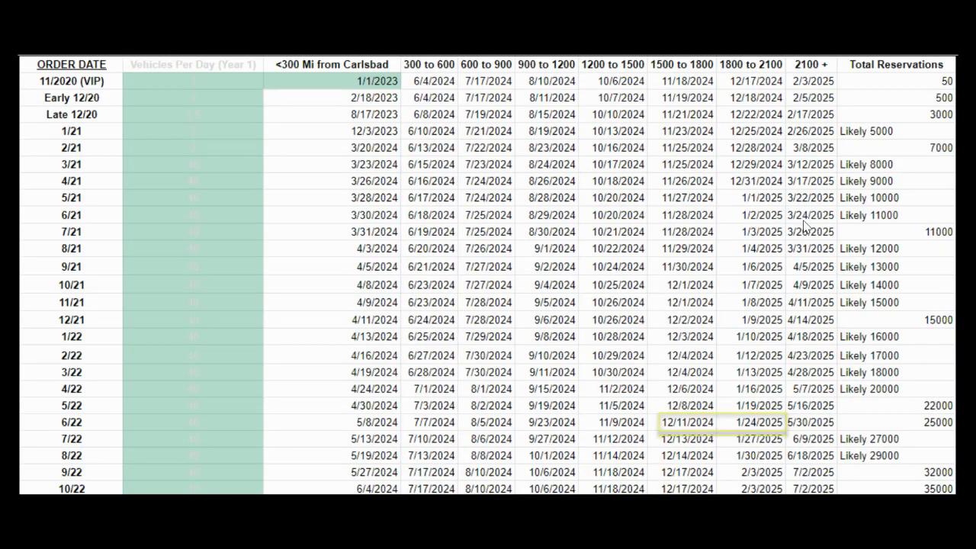
mouse_move(403, 91)
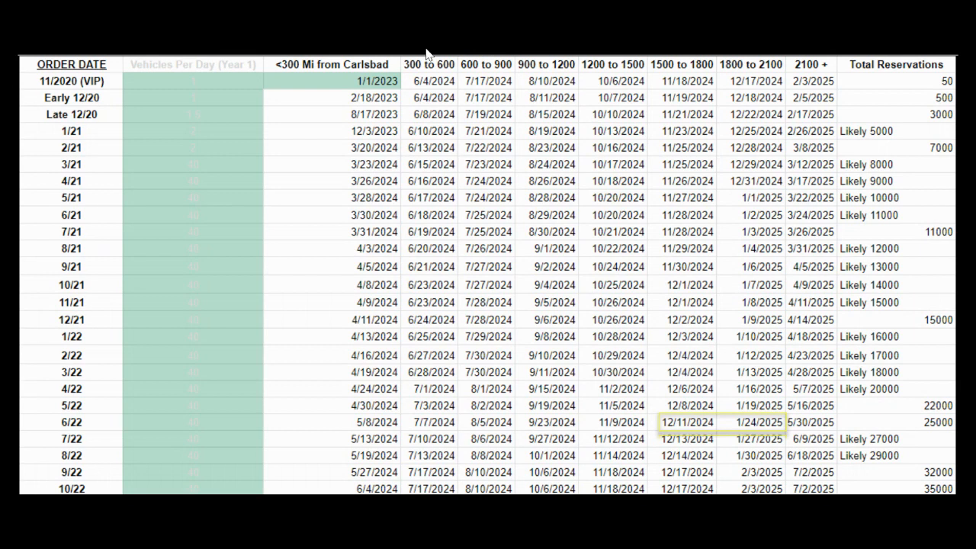
mouse_move(444, 55)
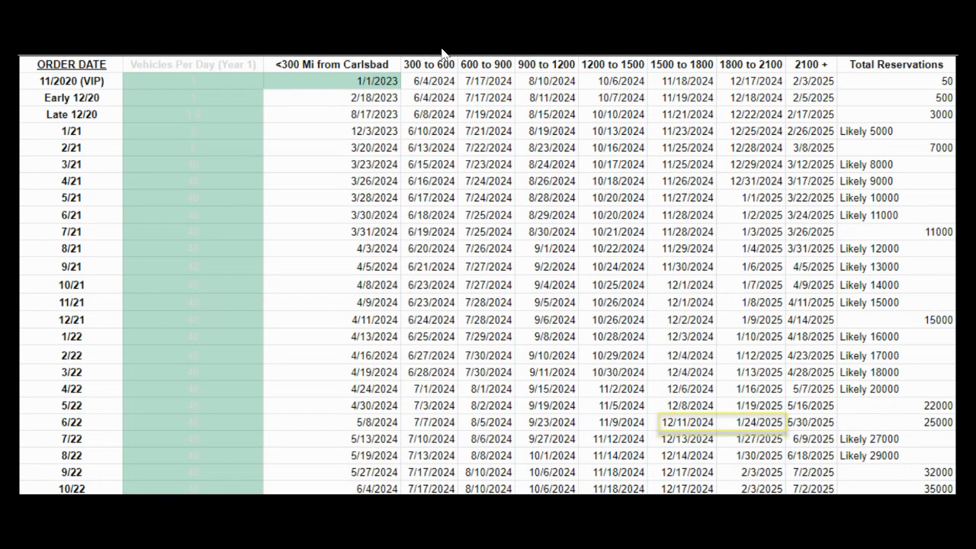
mouse_move(400, 98)
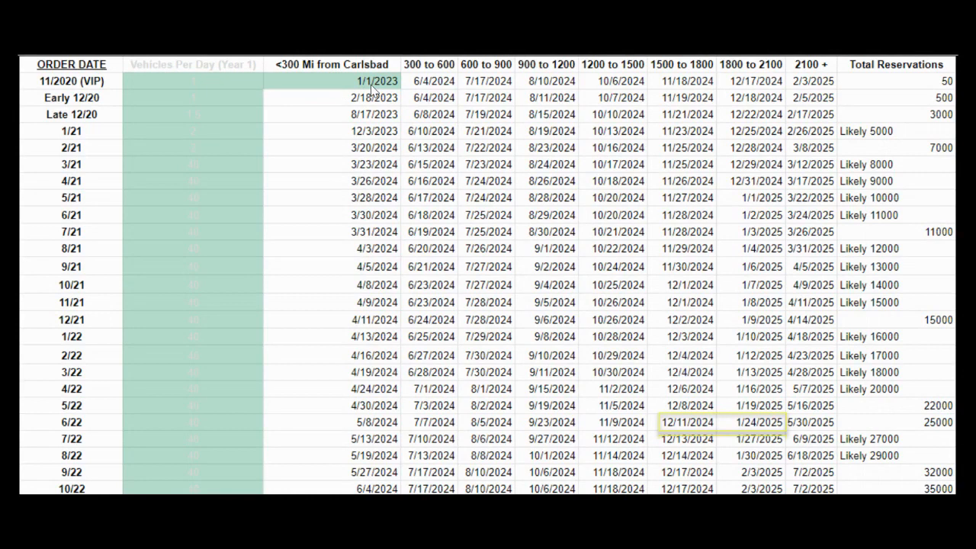
mouse_move(392, 94)
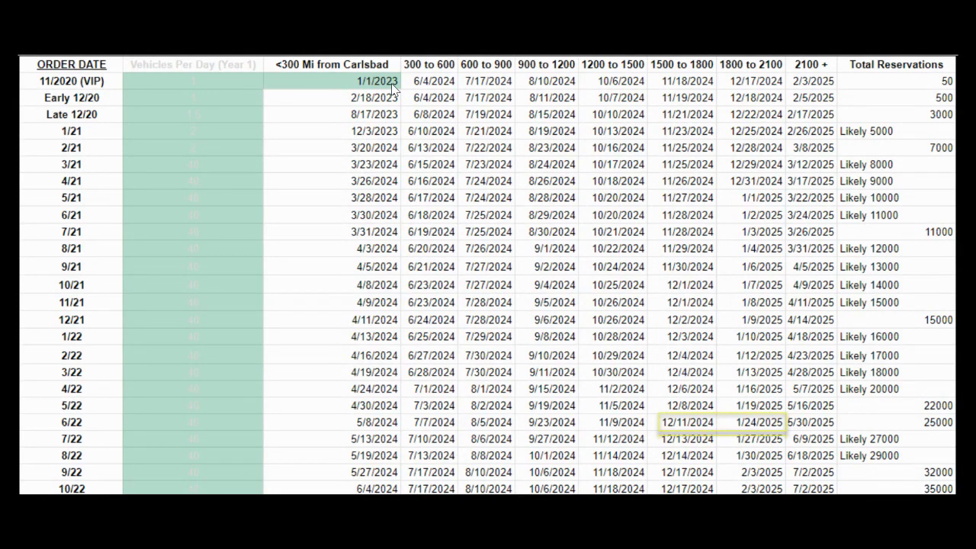
mouse_move(354, 90)
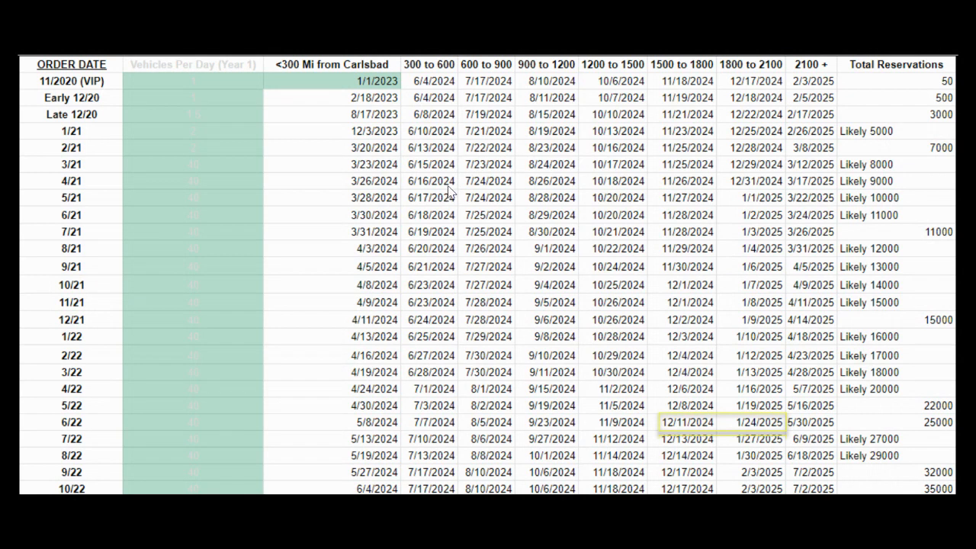
mouse_move(397, 215)
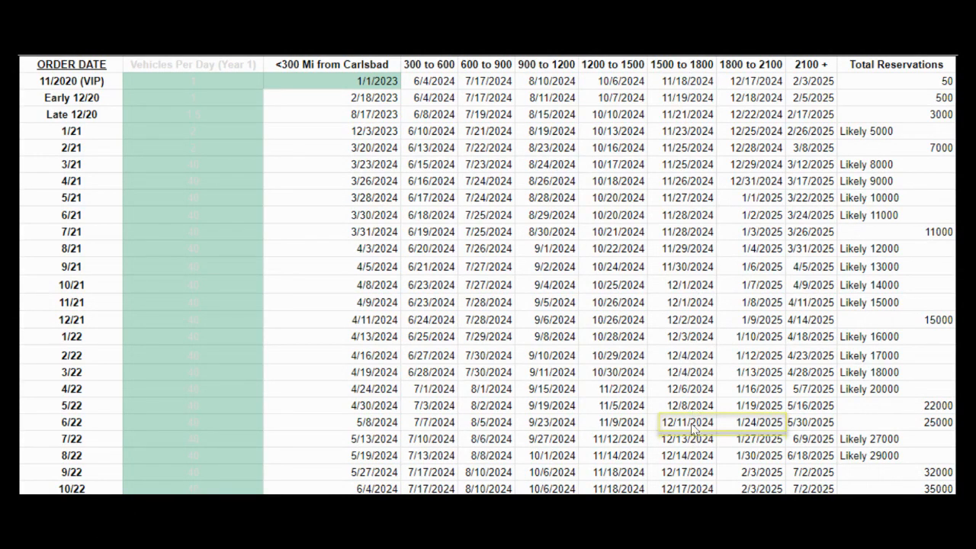
mouse_move(766, 76)
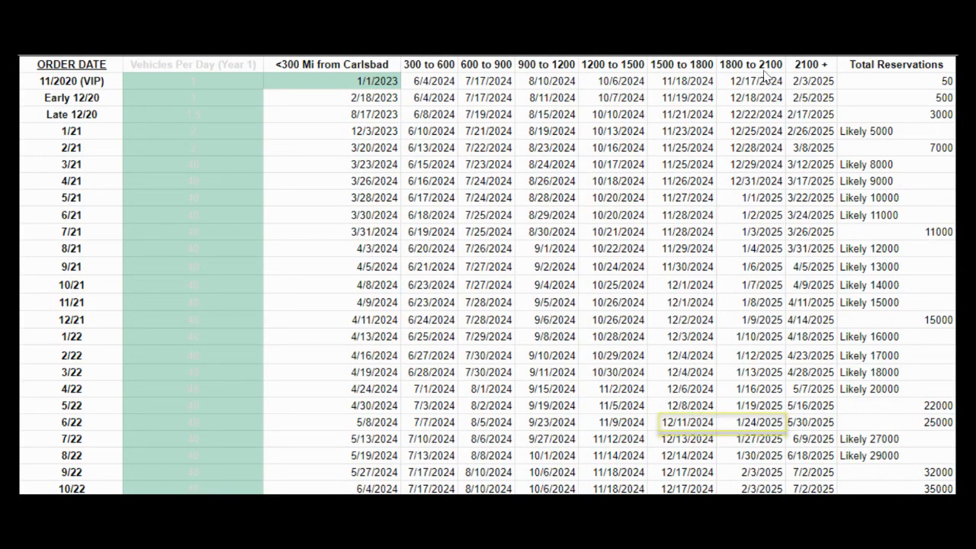
mouse_move(766, 432)
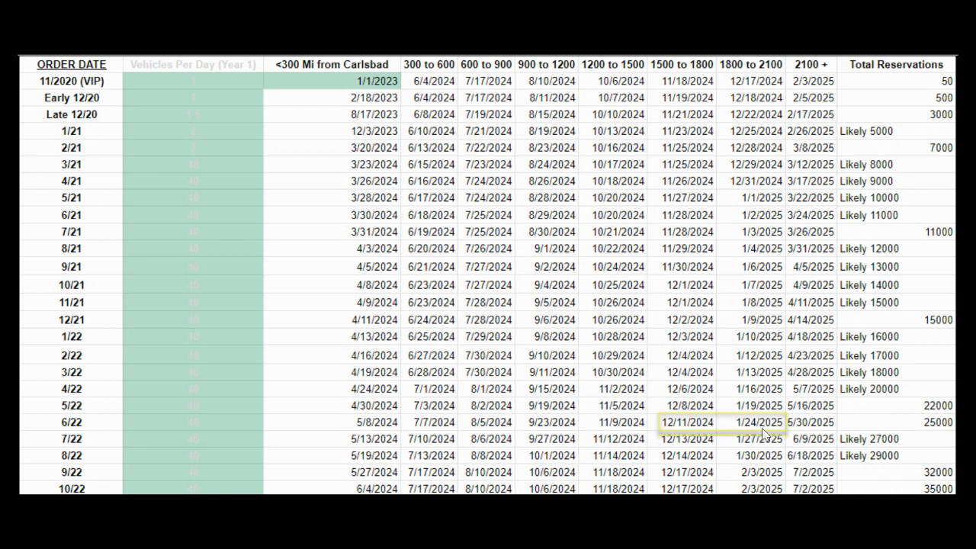
mouse_move(706, 433)
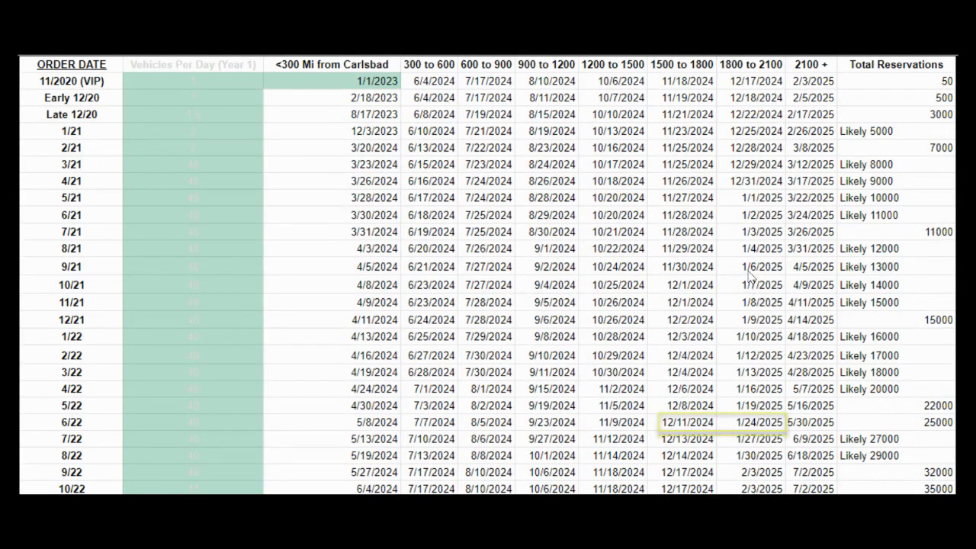
mouse_move(659, 255)
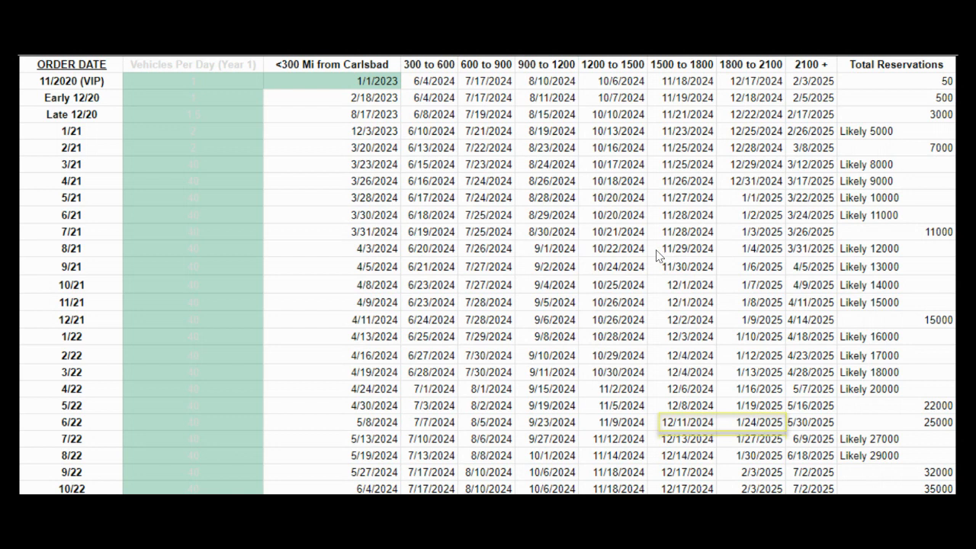
mouse_move(397, 155)
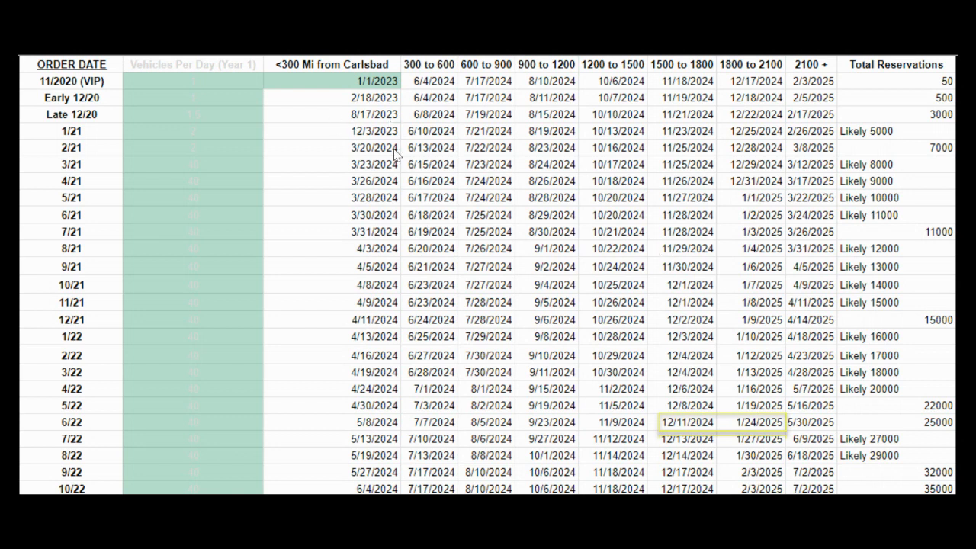
mouse_move(385, 156)
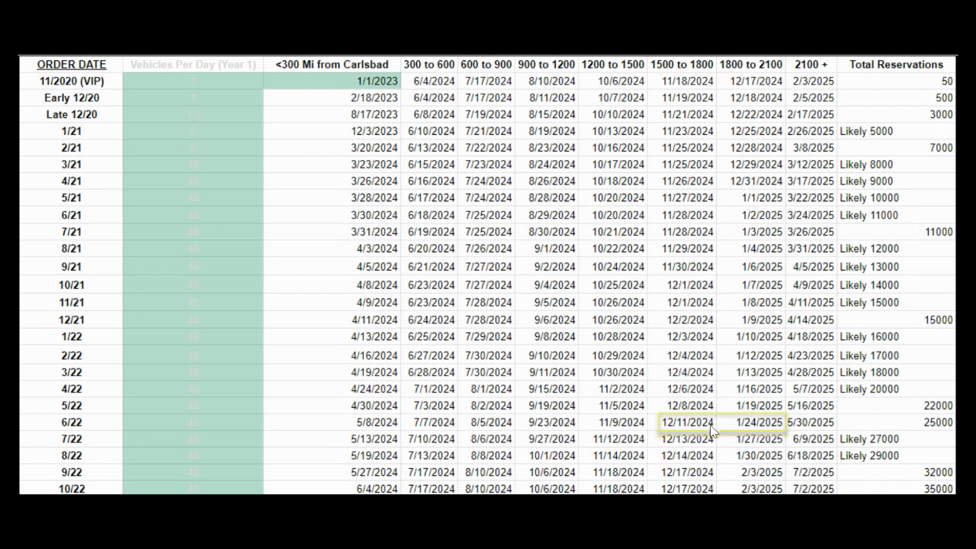
mouse_move(744, 411)
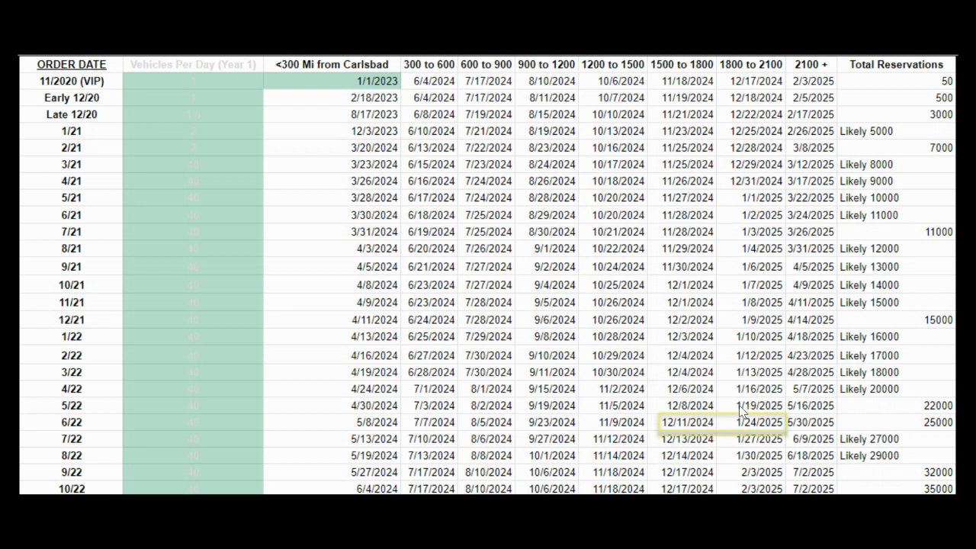
mouse_move(696, 254)
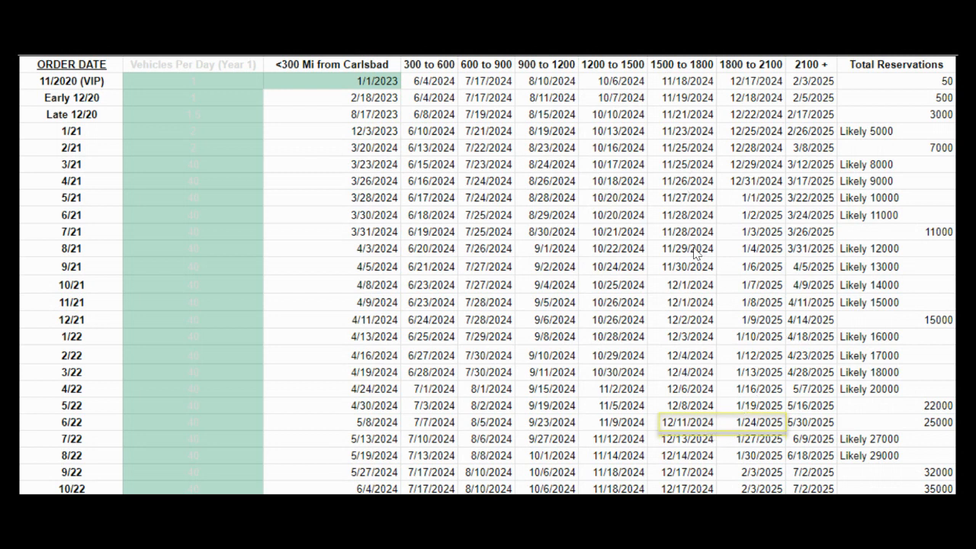
mouse_move(449, 150)
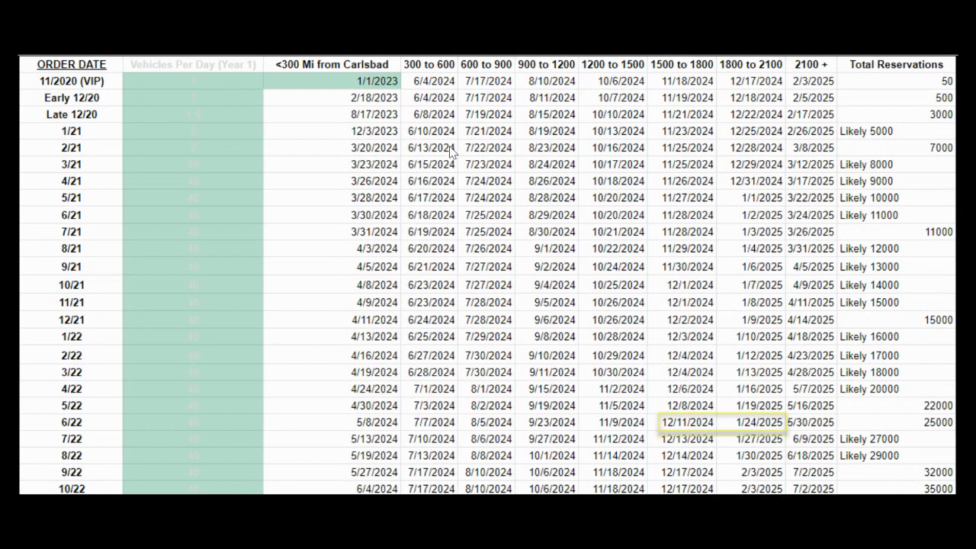
mouse_move(577, 191)
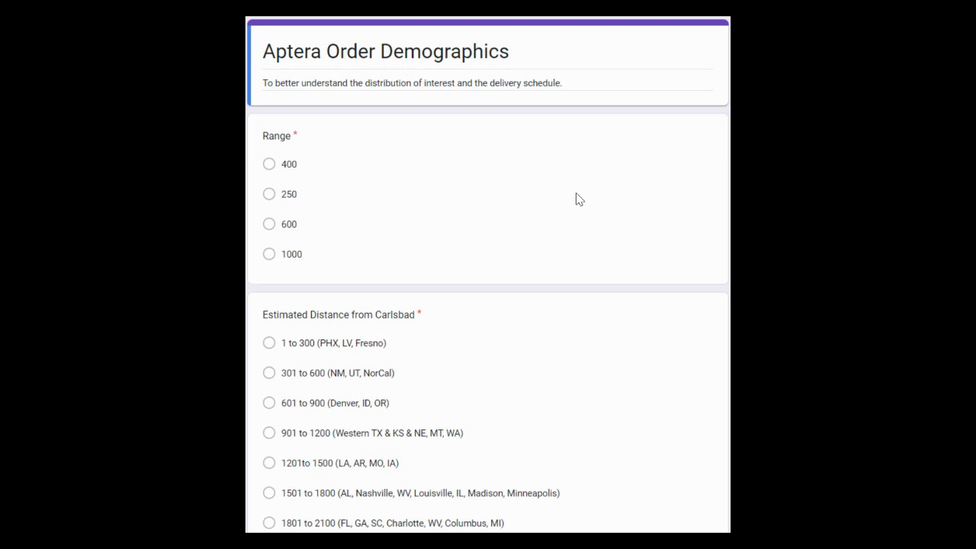
mouse_move(375, 95)
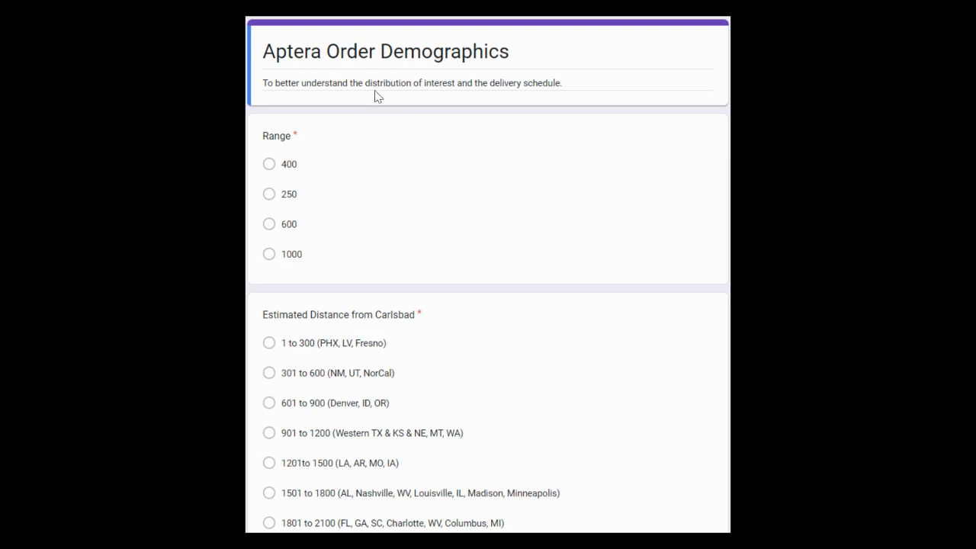
mouse_move(646, 112)
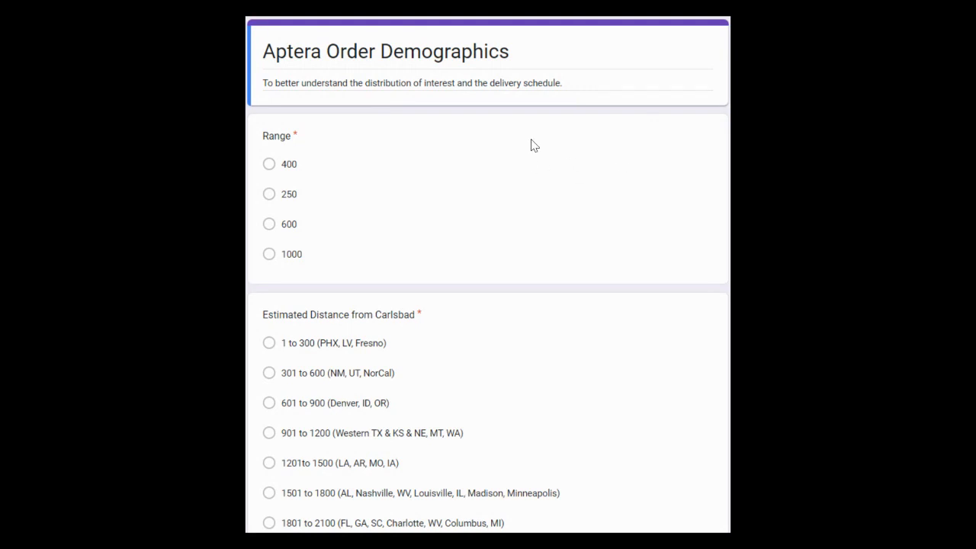
mouse_move(393, 269)
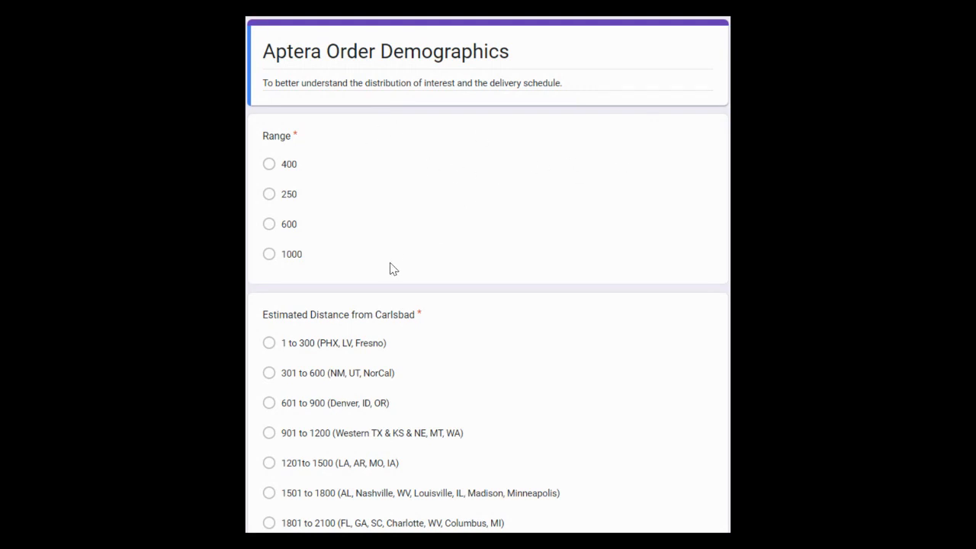
mouse_move(365, 290)
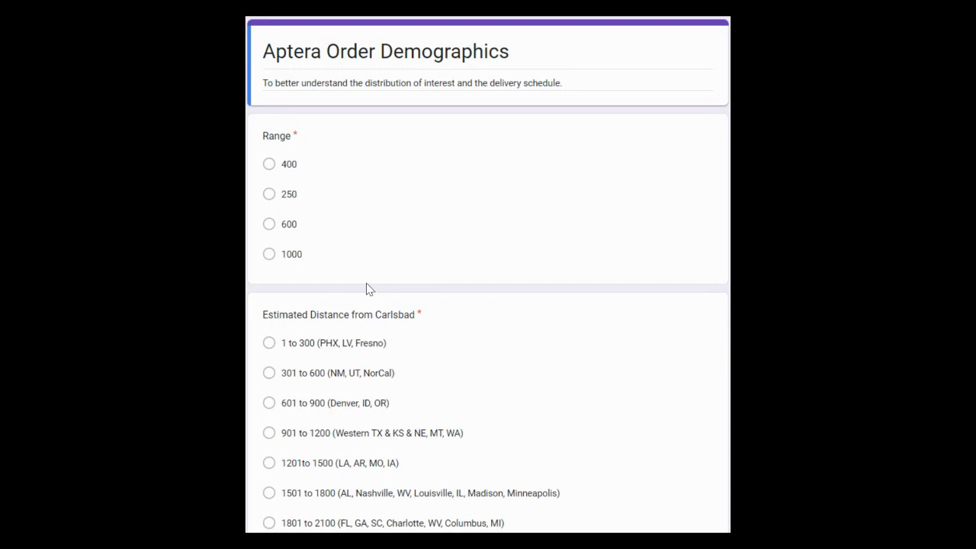
mouse_move(528, 337)
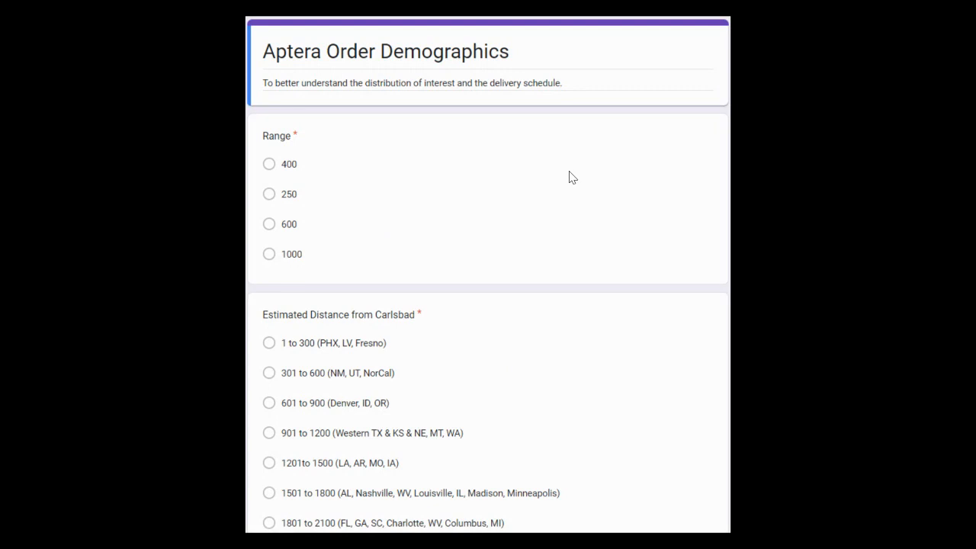
mouse_move(579, 178)
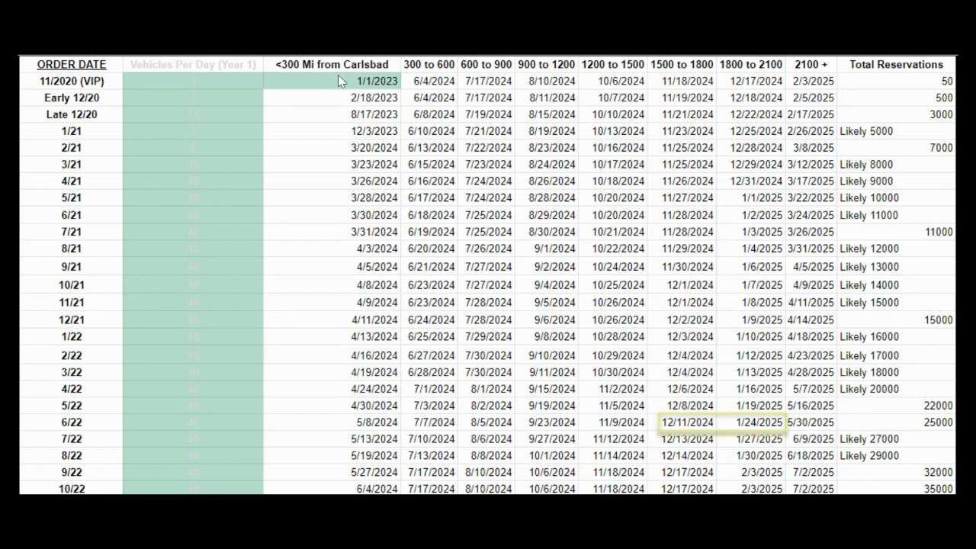
mouse_move(373, 92)
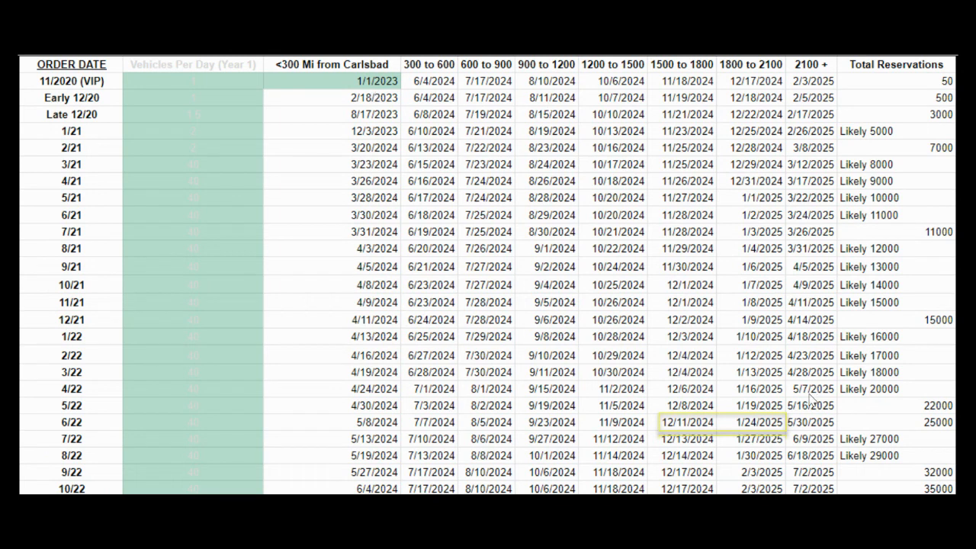
mouse_move(770, 434)
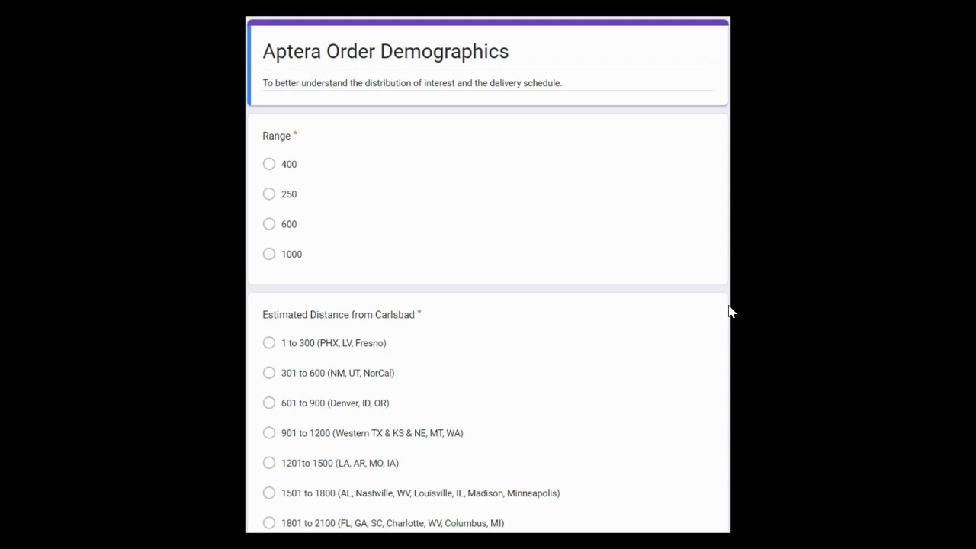
mouse_move(730, 280)
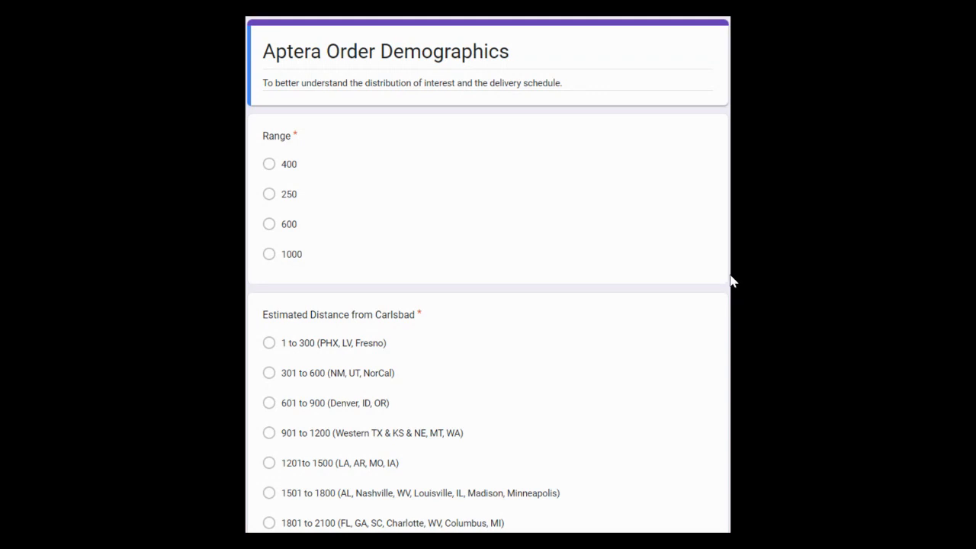